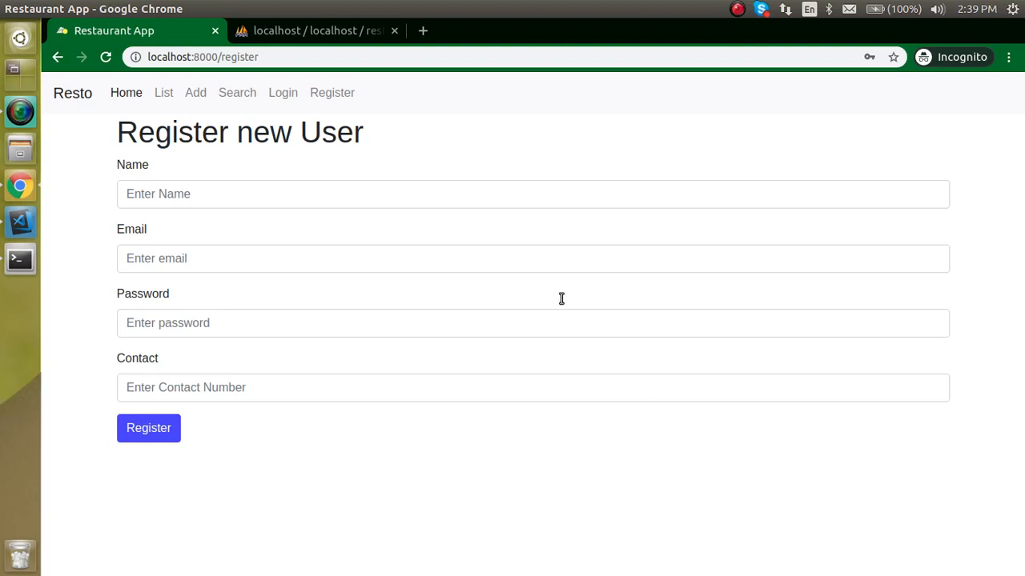
pyautogui.moveTo(385, 464)
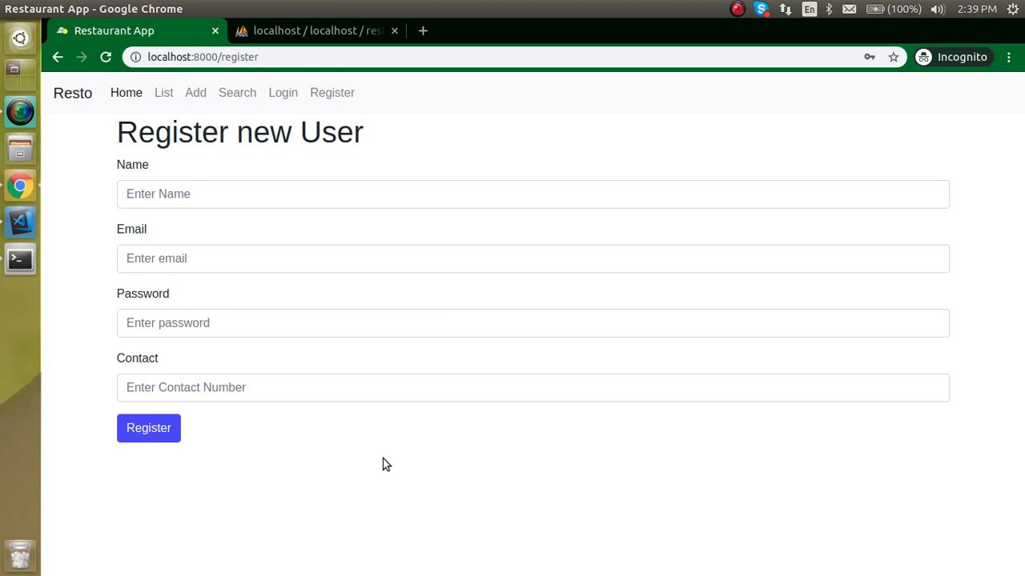
pyautogui.moveTo(308, 340)
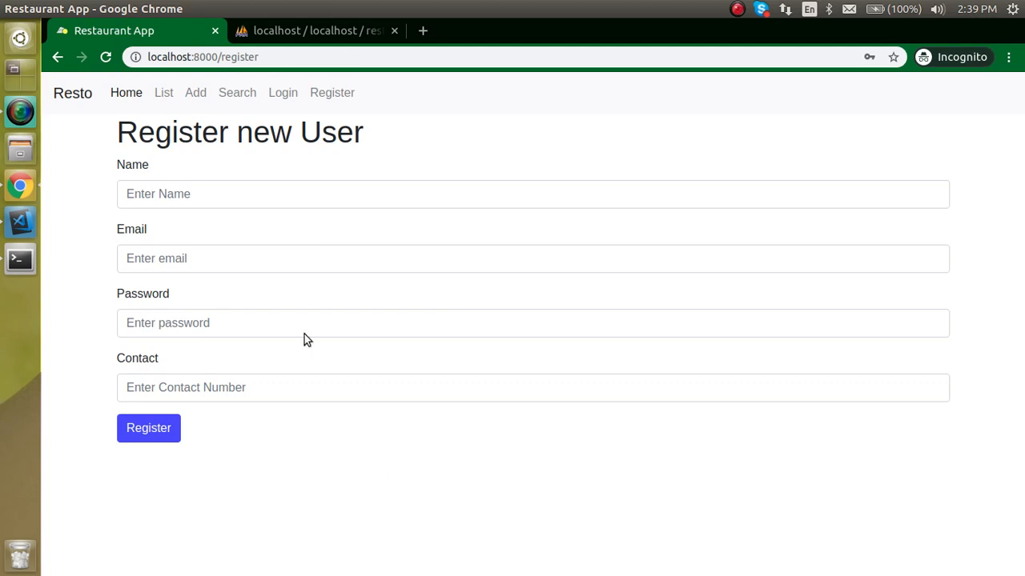
pyautogui.moveTo(288, 484)
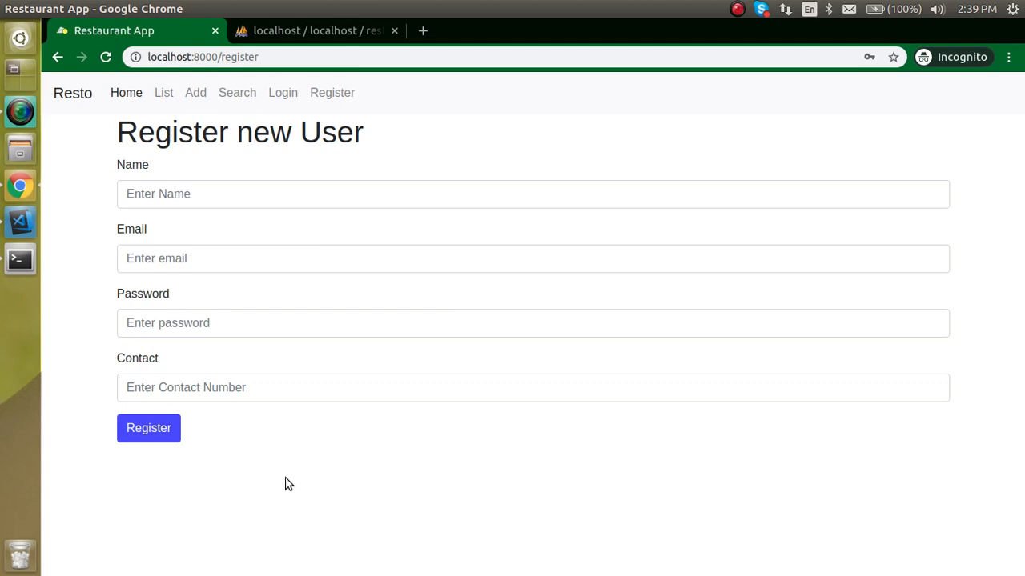
pyautogui.moveTo(336, 179)
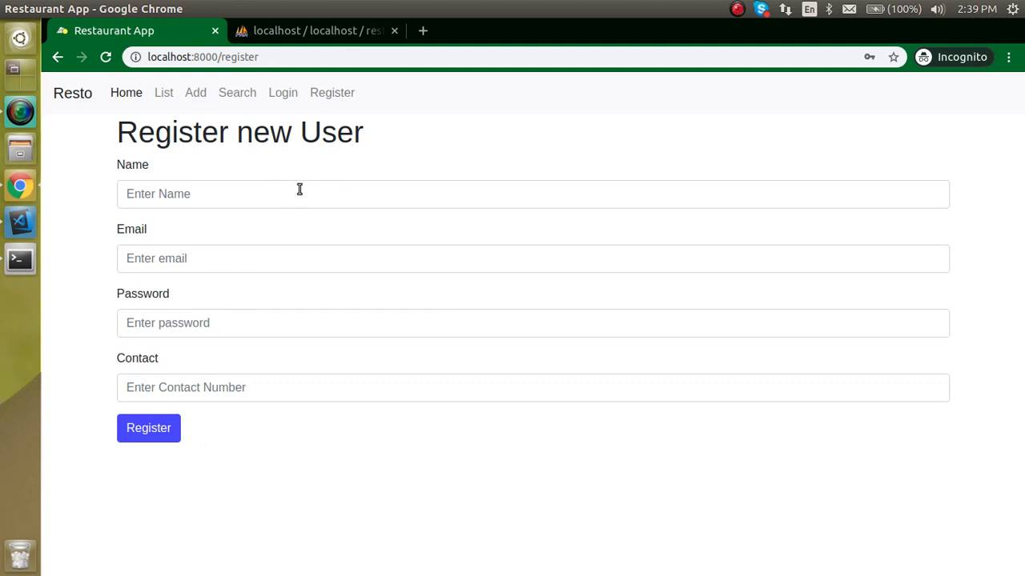
pyautogui.moveTo(282, 93)
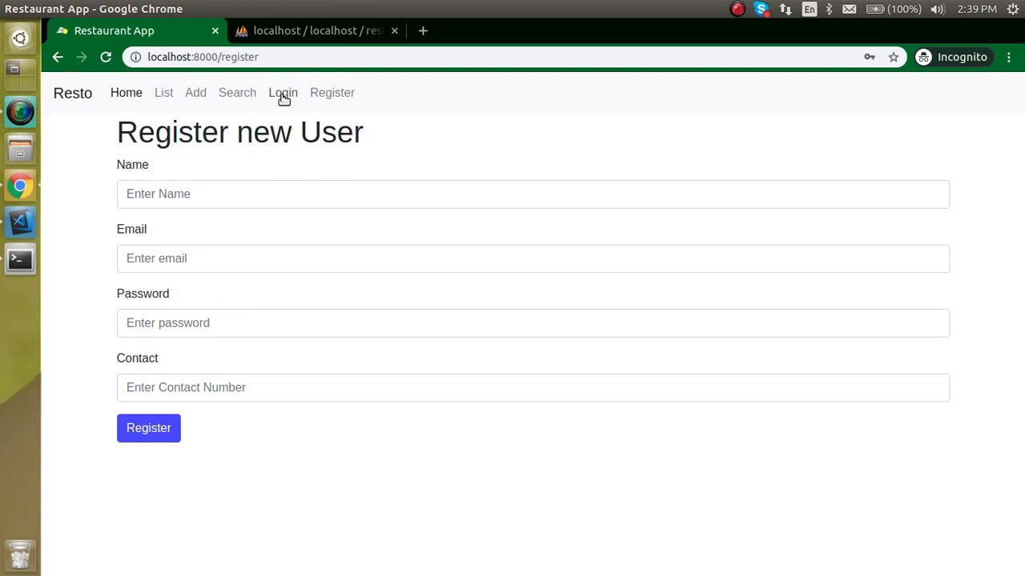
pyautogui.moveTo(308, 105)
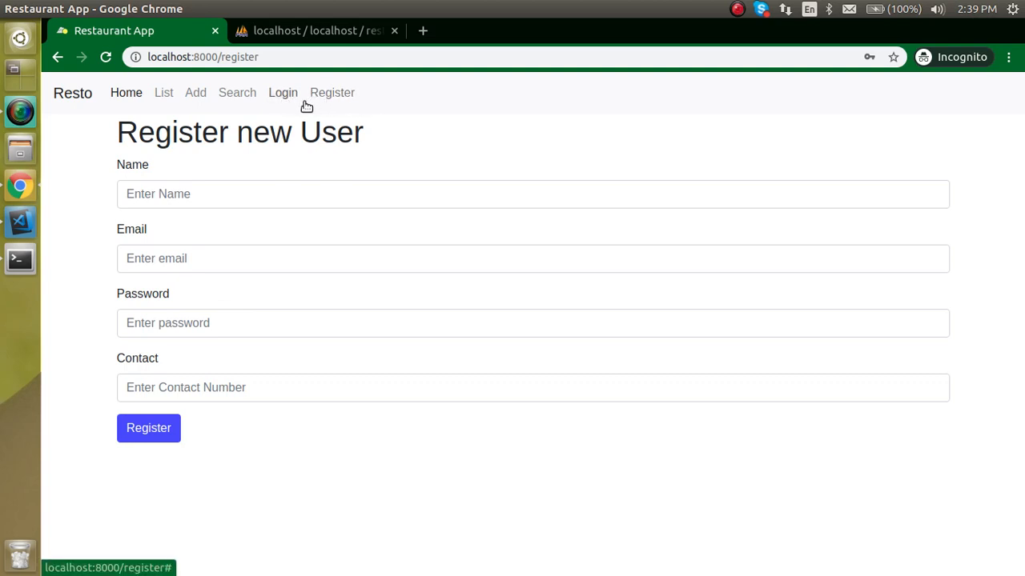
pyautogui.moveTo(31, 221)
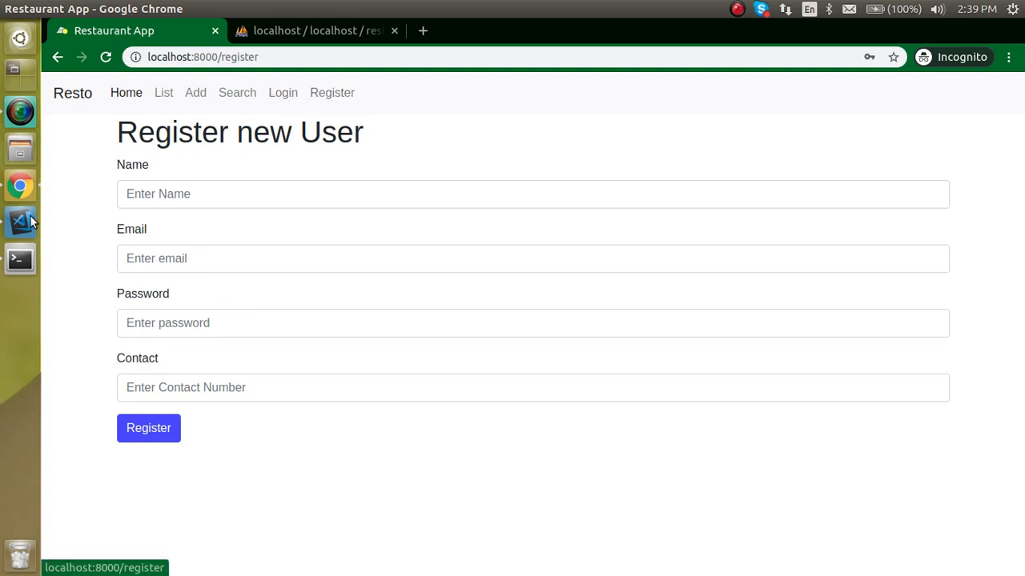
# - Browse the resto database's users table in phpMyAdmin, showing anil, bruce and john
pyautogui.click(19, 221)
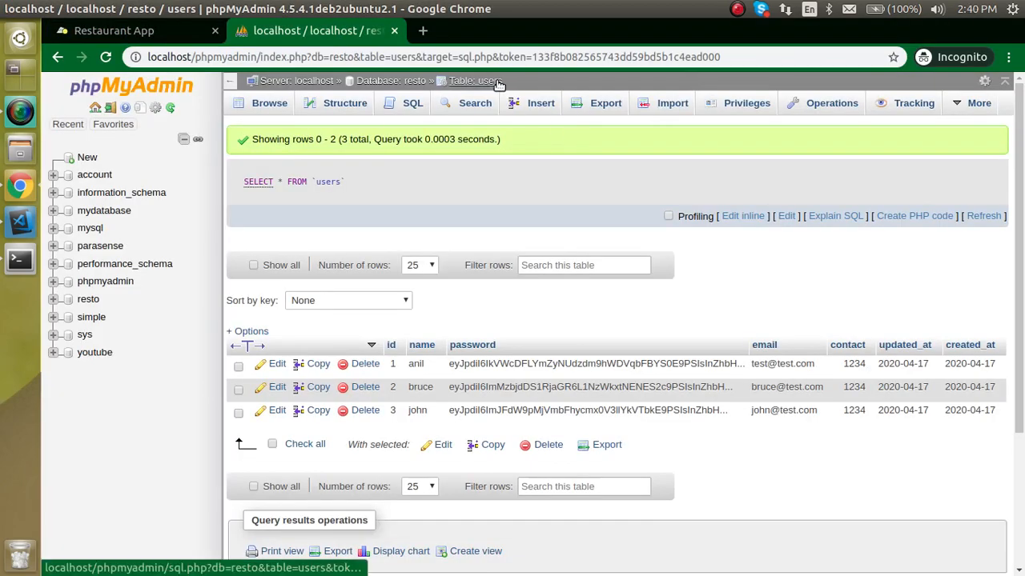
pyautogui.moveTo(473, 345)
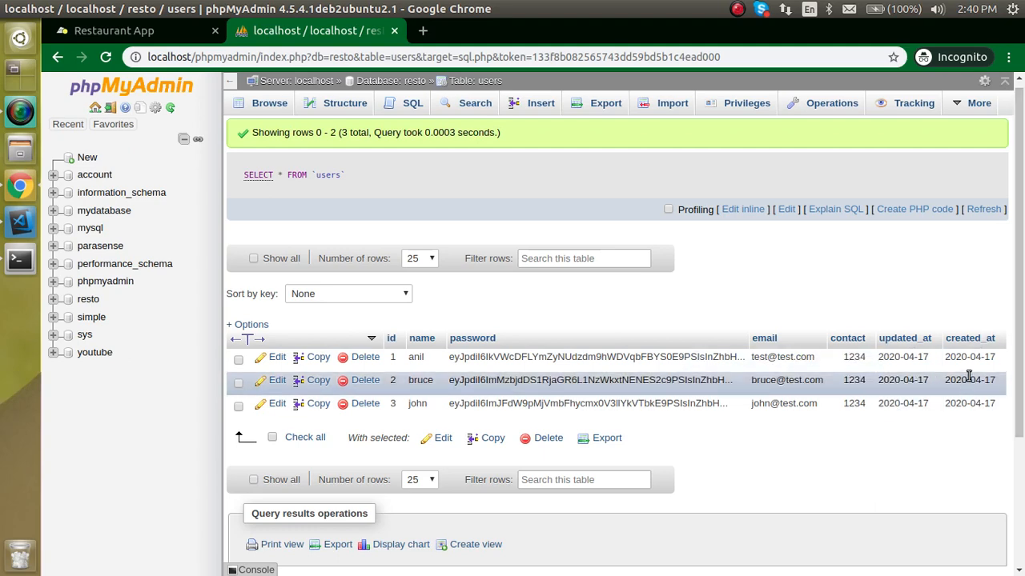
pyautogui.moveTo(90, 227)
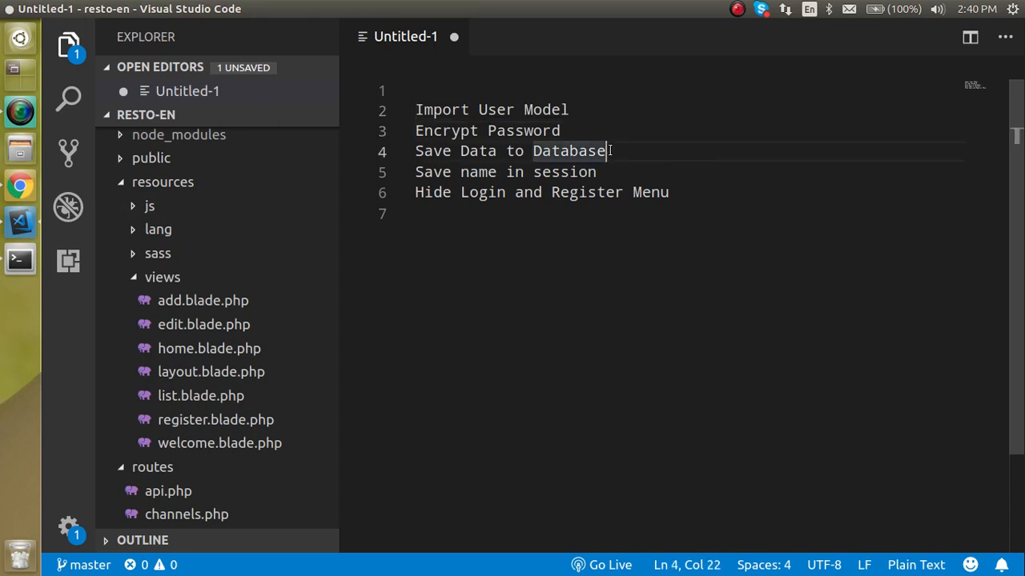
# - Move to the empty line after the five-step registration plan in the untitled note
pyautogui.click(596, 173)
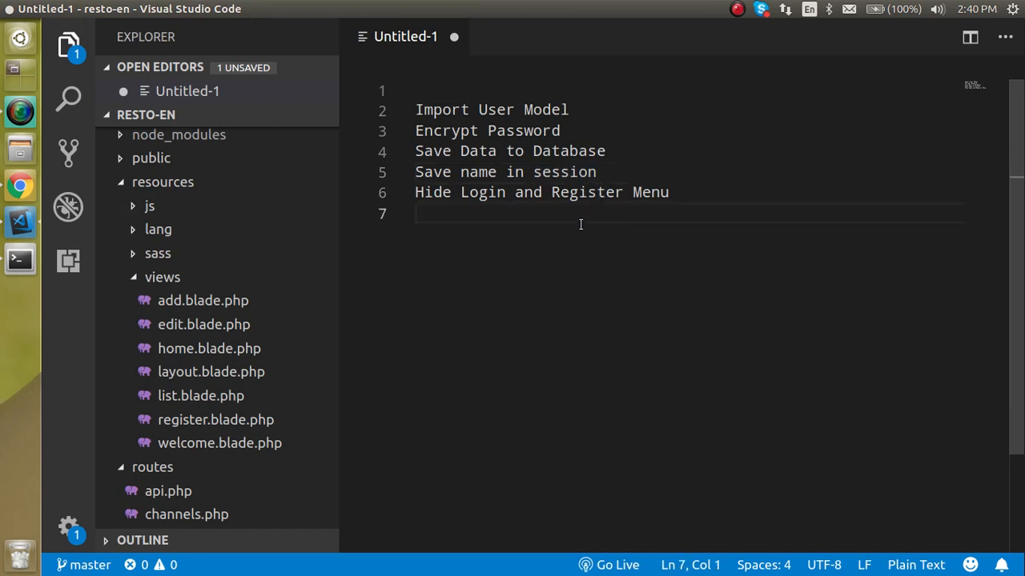
pyautogui.moveTo(442, 329)
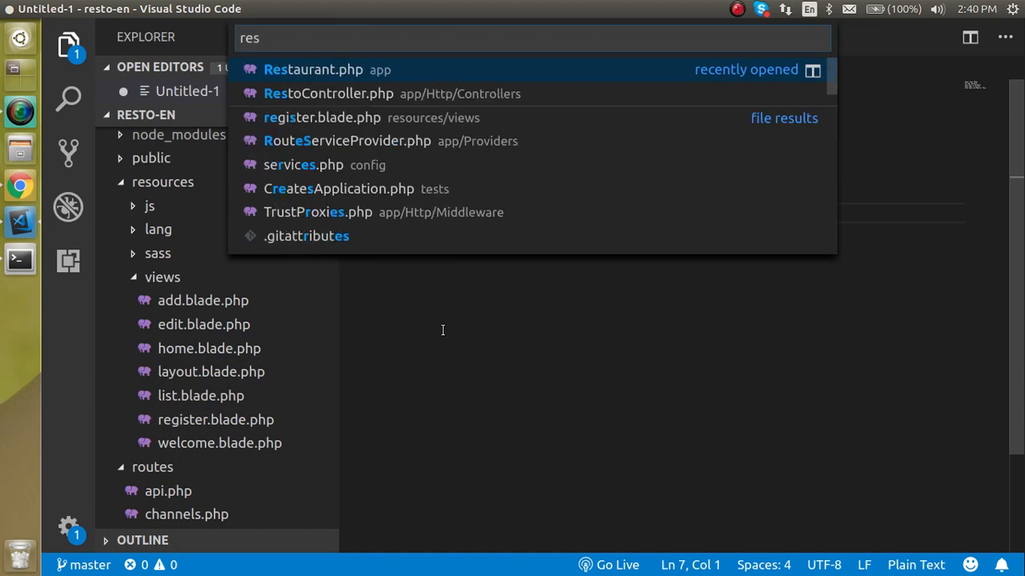
# - Add 'use App\User;' and 'use Crypt;' imports at the top of RestoController.php
pyautogui.click(328, 93)
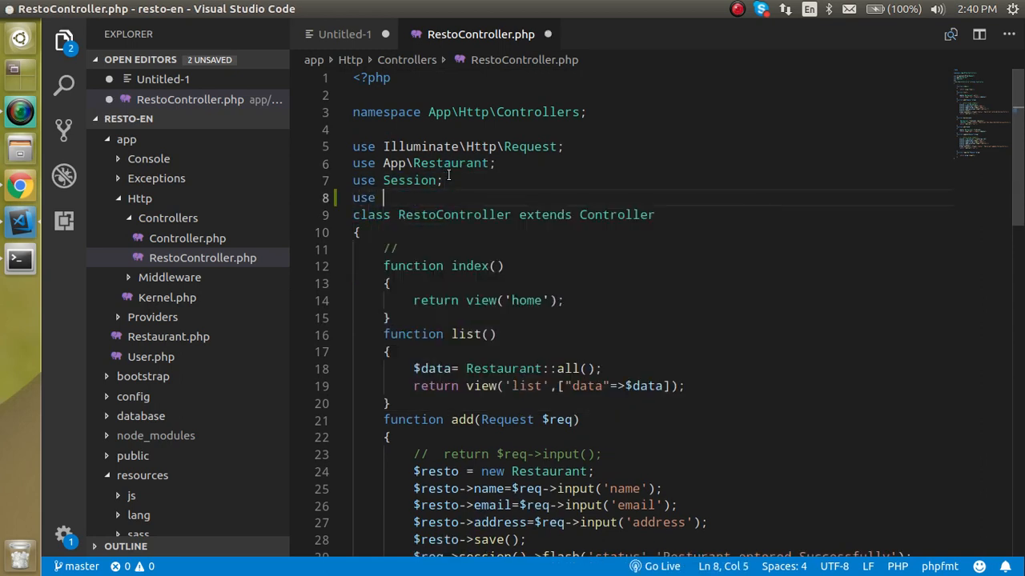
pyautogui.write('U')
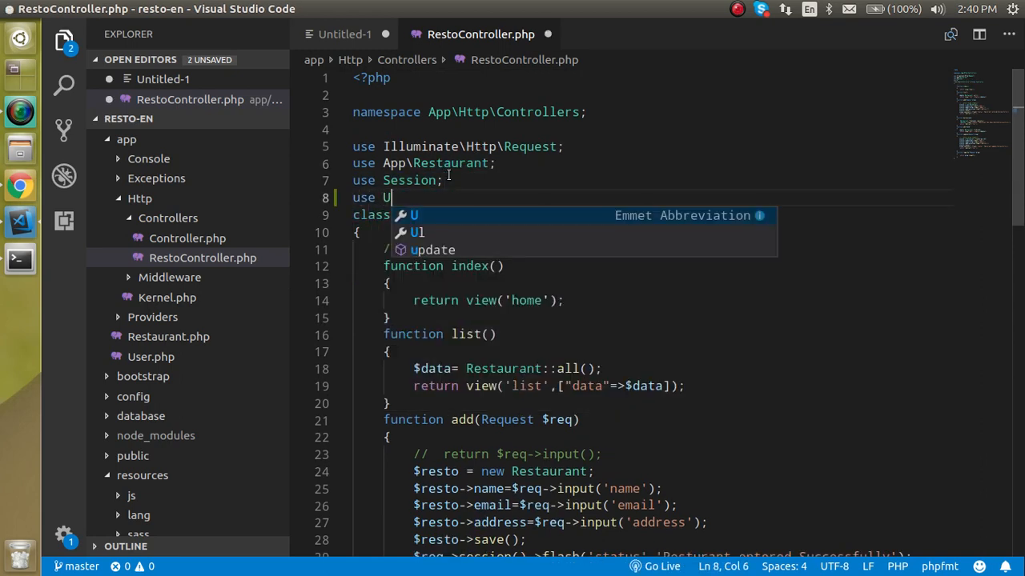
pyautogui.write('ser')
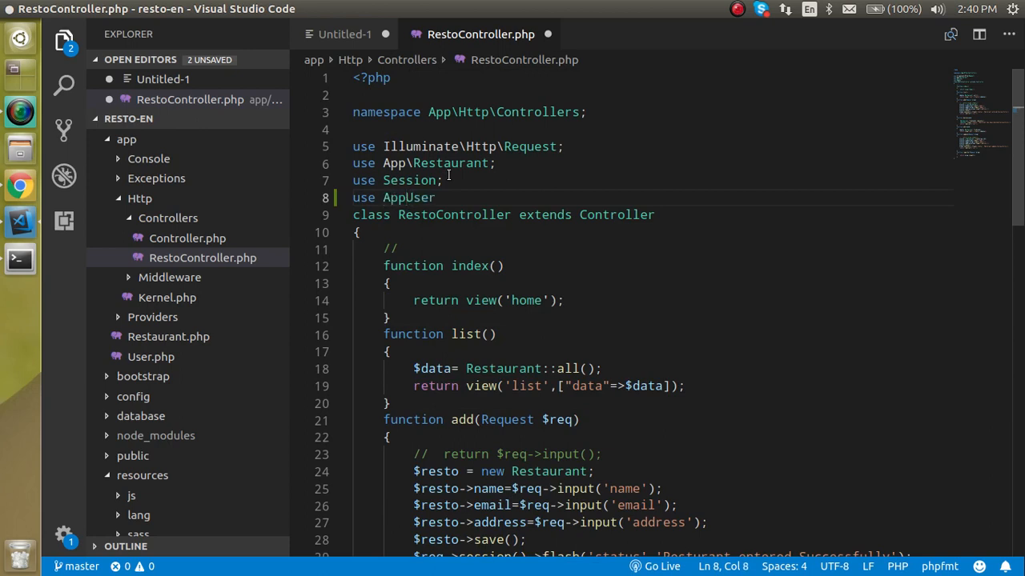
pyautogui.write('\\')
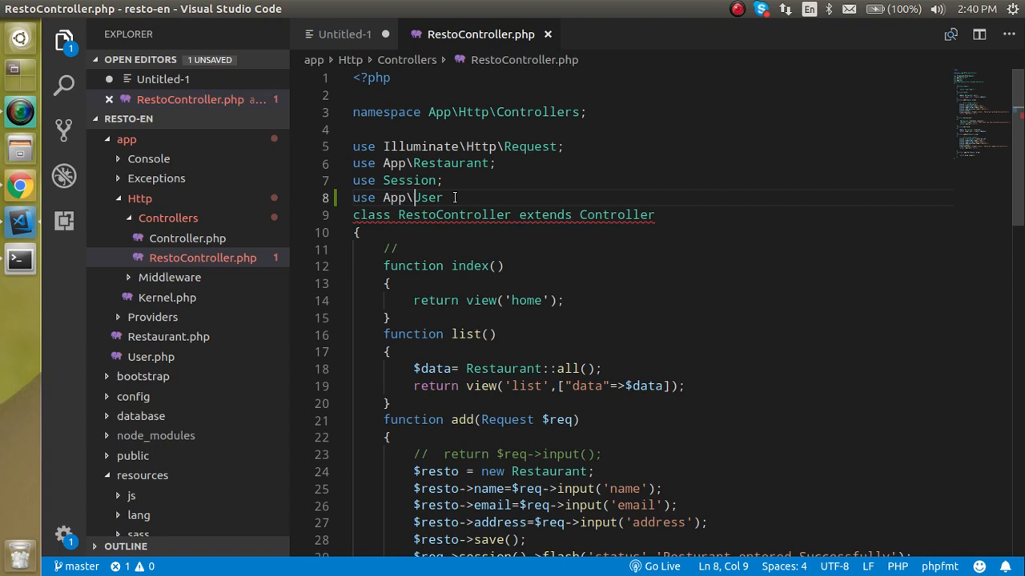
pyautogui.write('use')
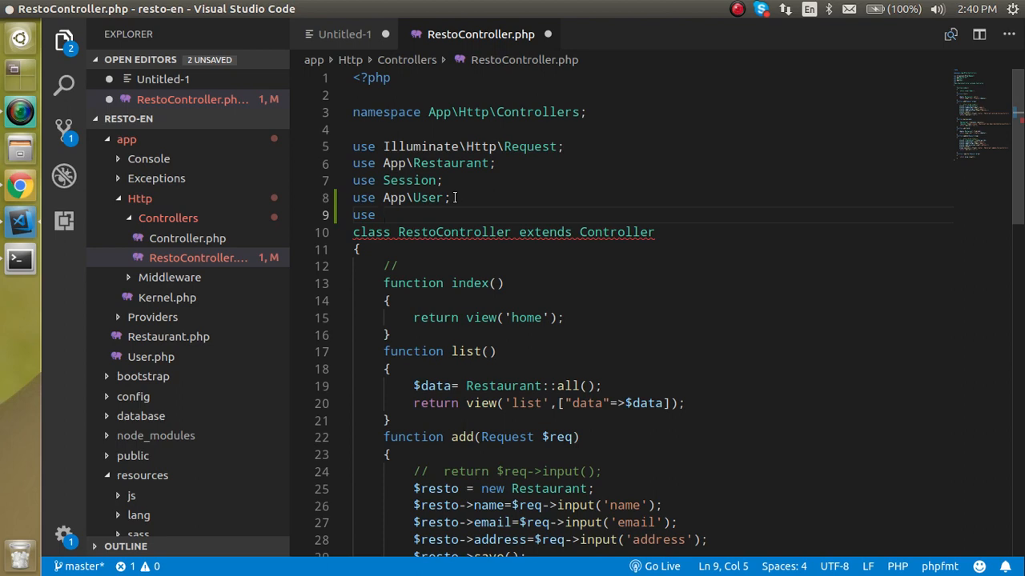
pyautogui.write('Cry')
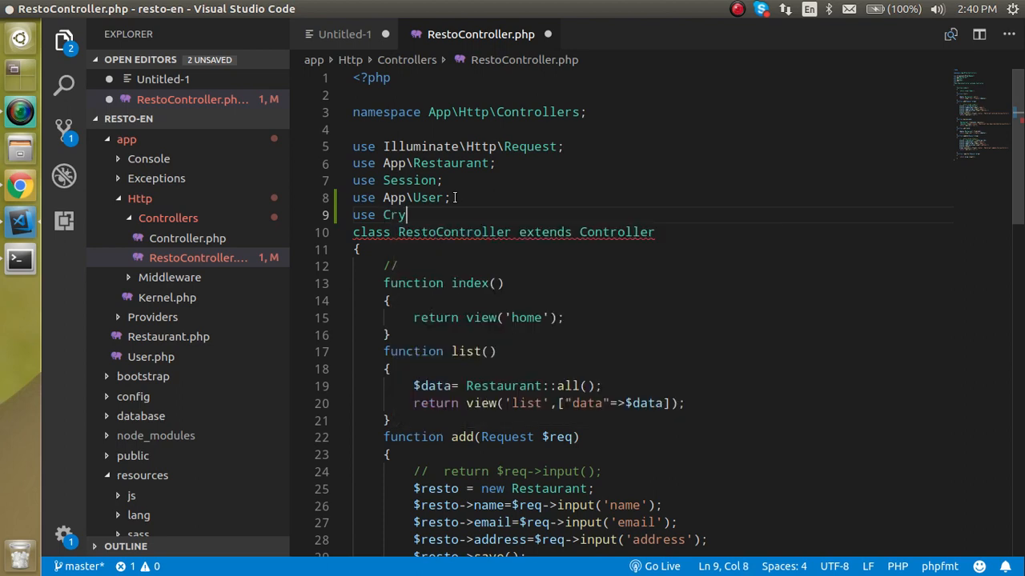
pyautogui.write('pt;')
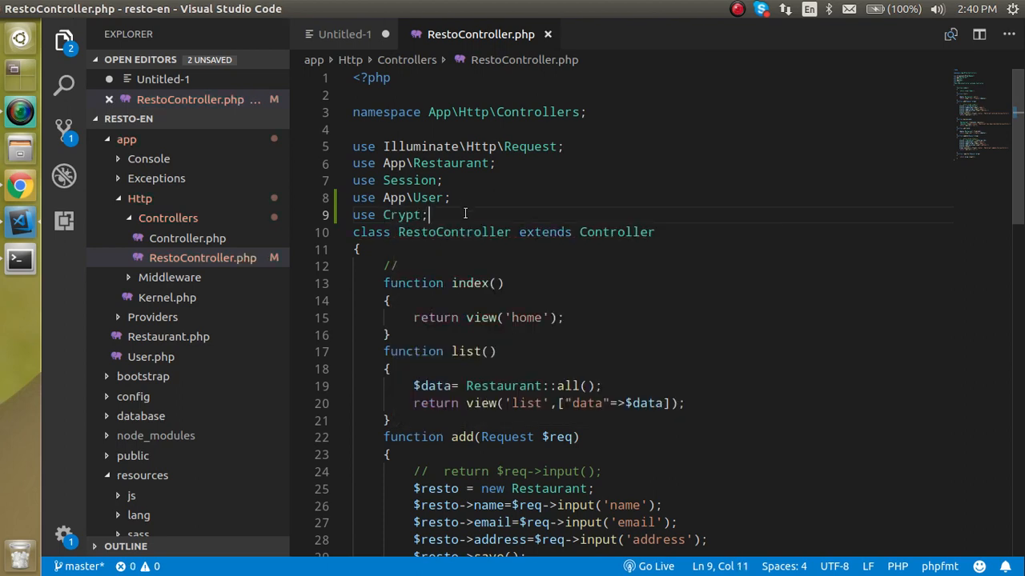
pyautogui.doubleClick(398, 214)
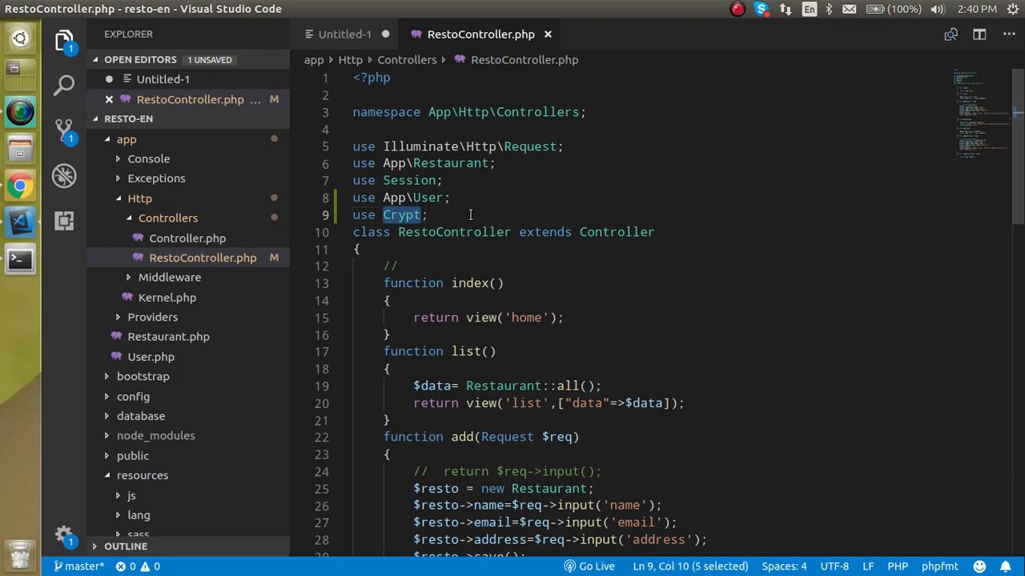
pyautogui.scroll(-3)
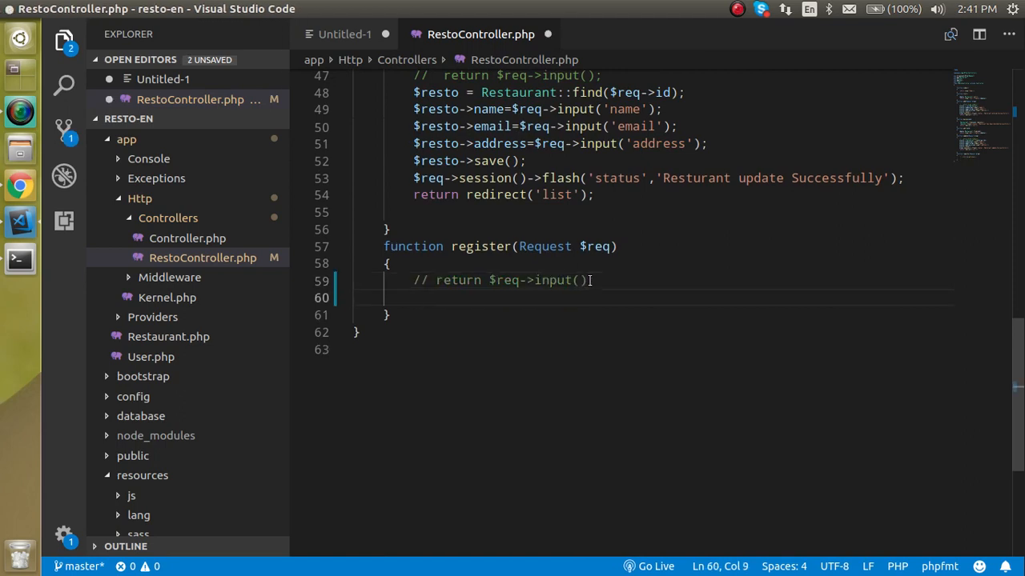
# - Create $user = new User, assign name from $req->input('name'), and call $user->save()
pyautogui.write('$')
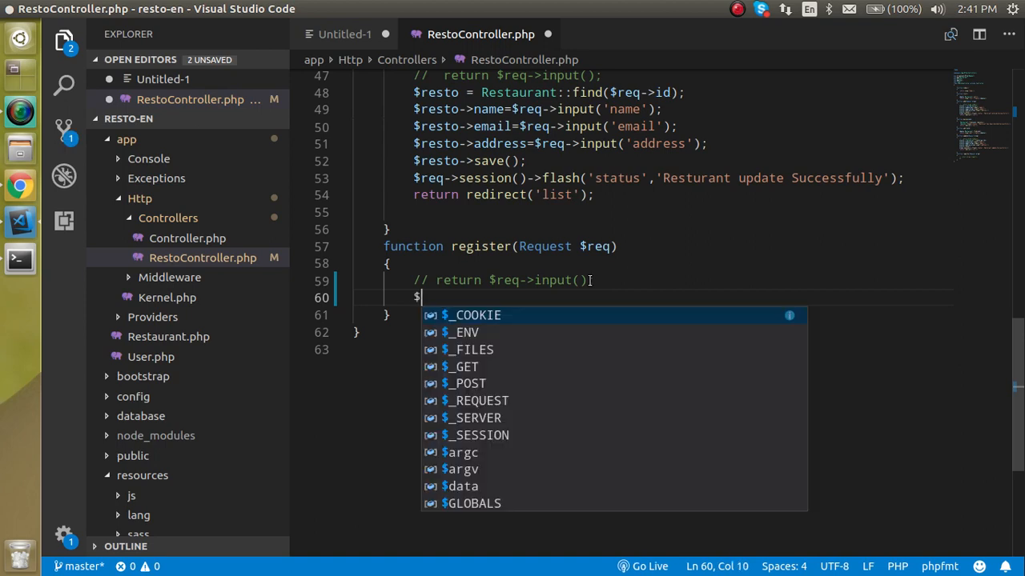
pyautogui.write('user= n')
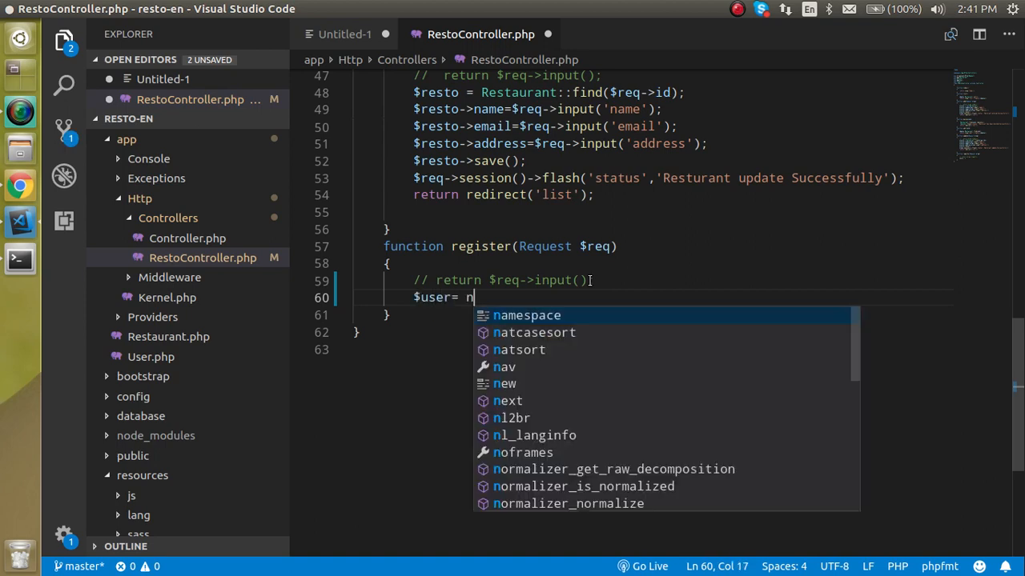
pyautogui.write('ew')
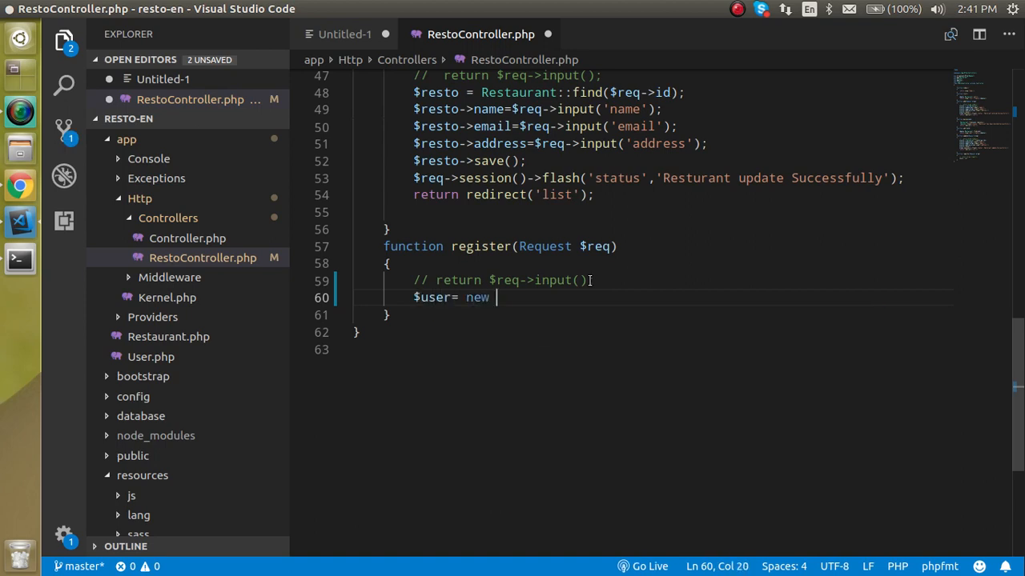
pyautogui.write('User;')
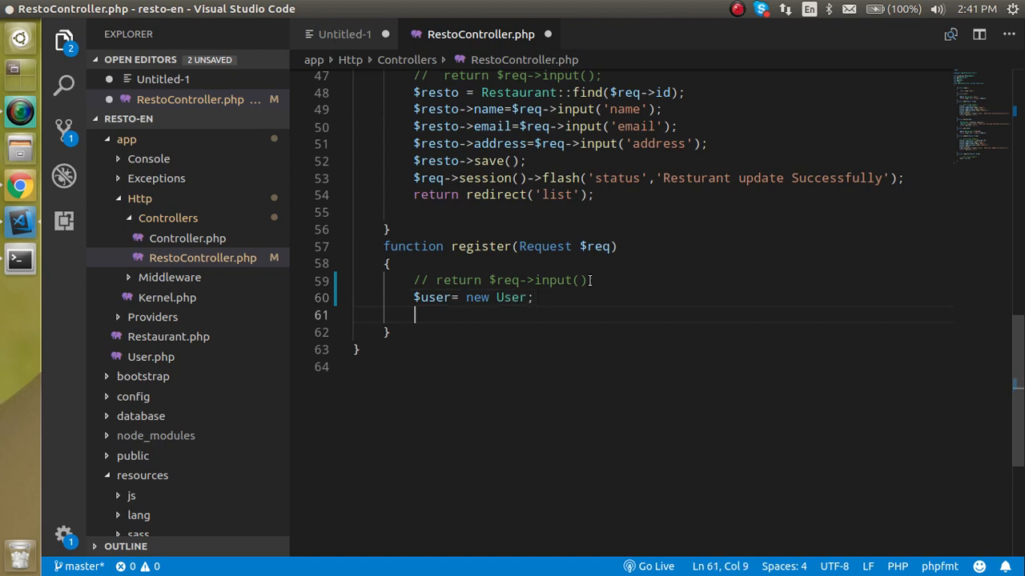
pyautogui.write('$')
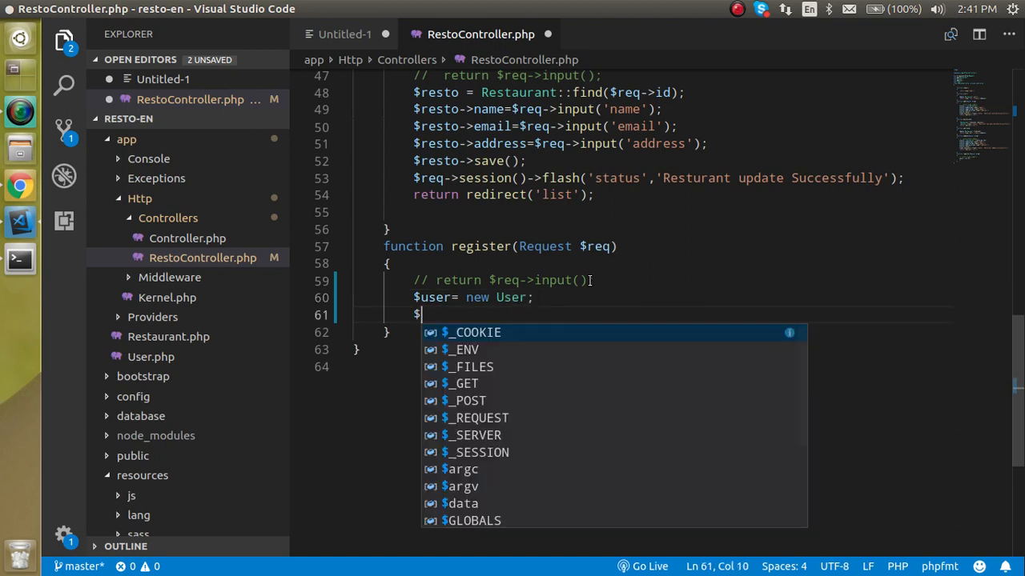
pyautogui.write('user-')
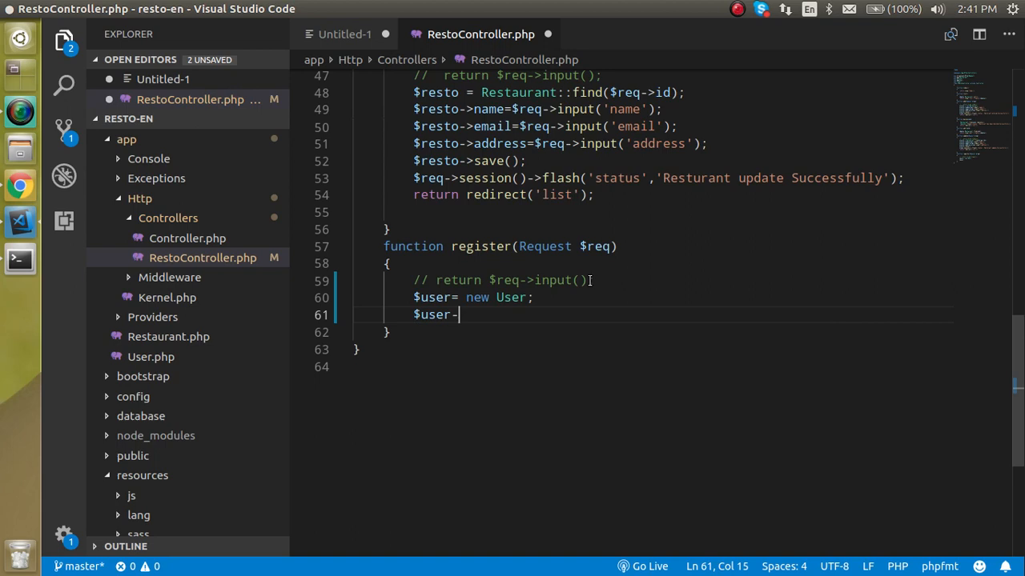
pyautogui.write('name=')
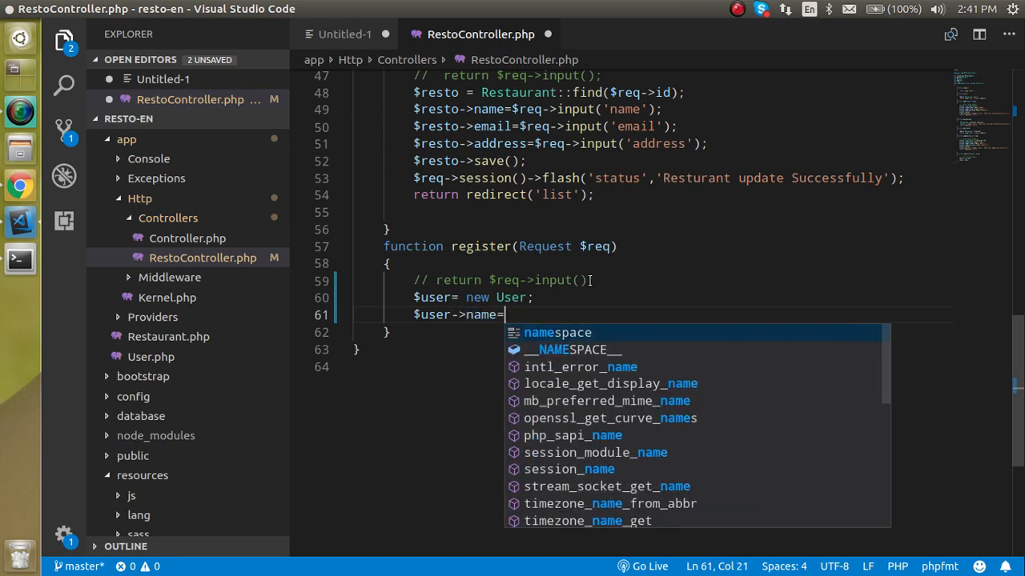
pyautogui.press('Escape')
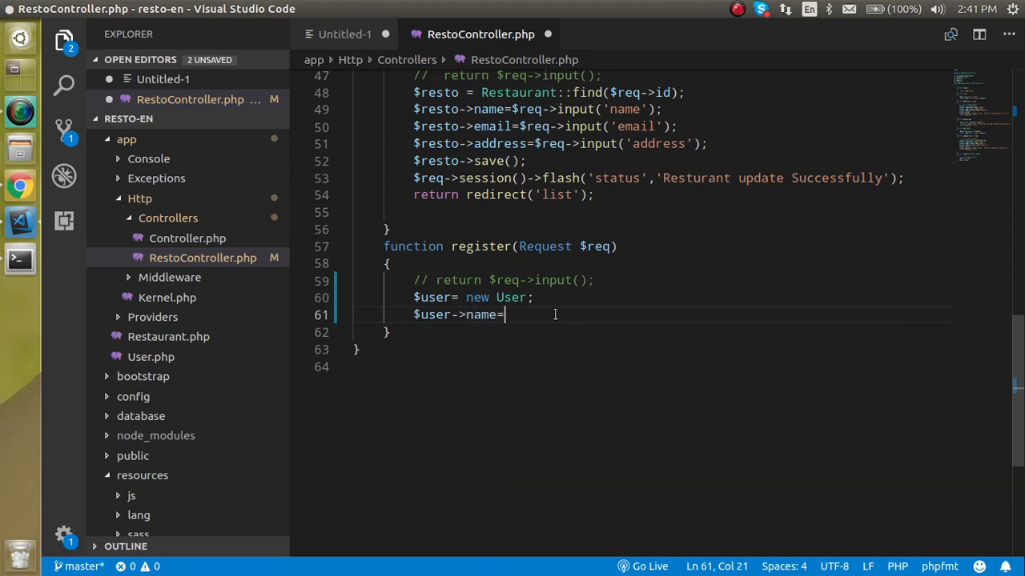
pyautogui.write('$re')
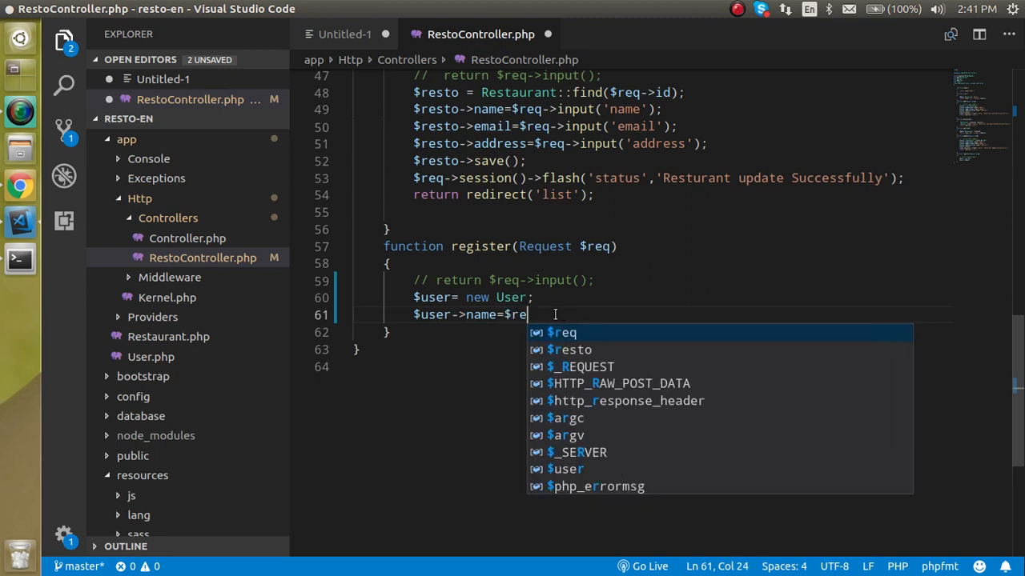
pyautogui.write('q->')
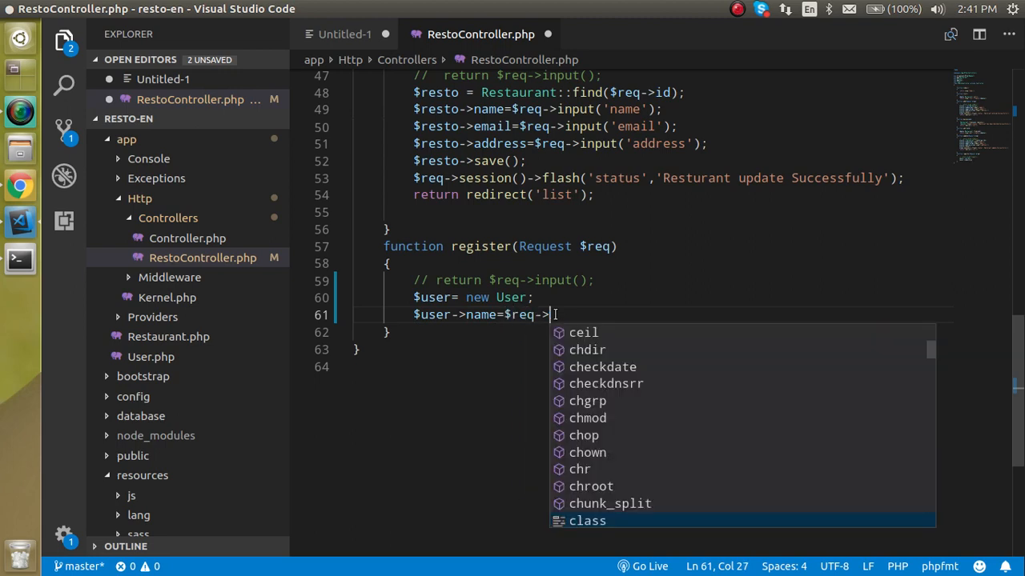
pyautogui.write('input')
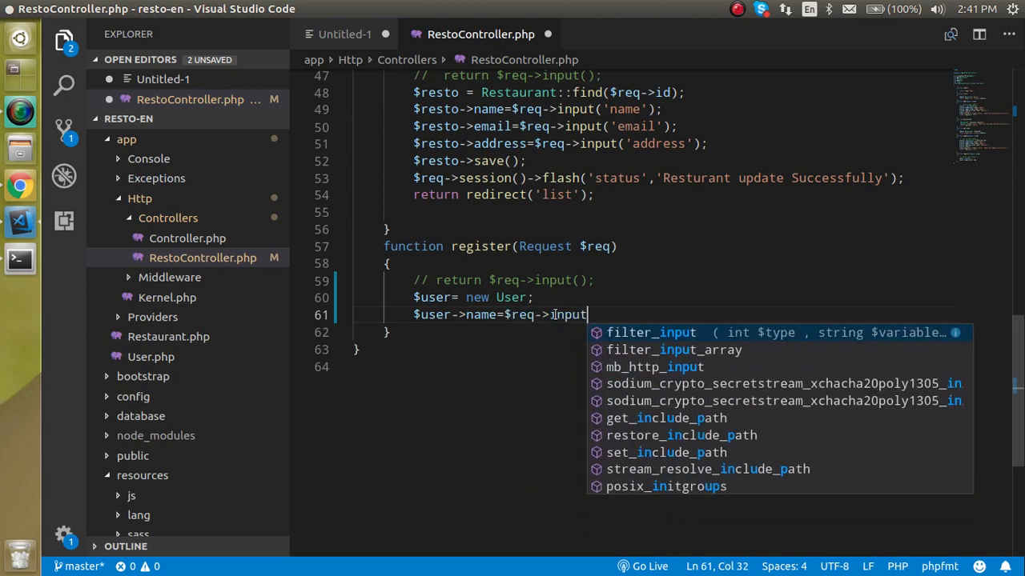
pyautogui.write("('na'")
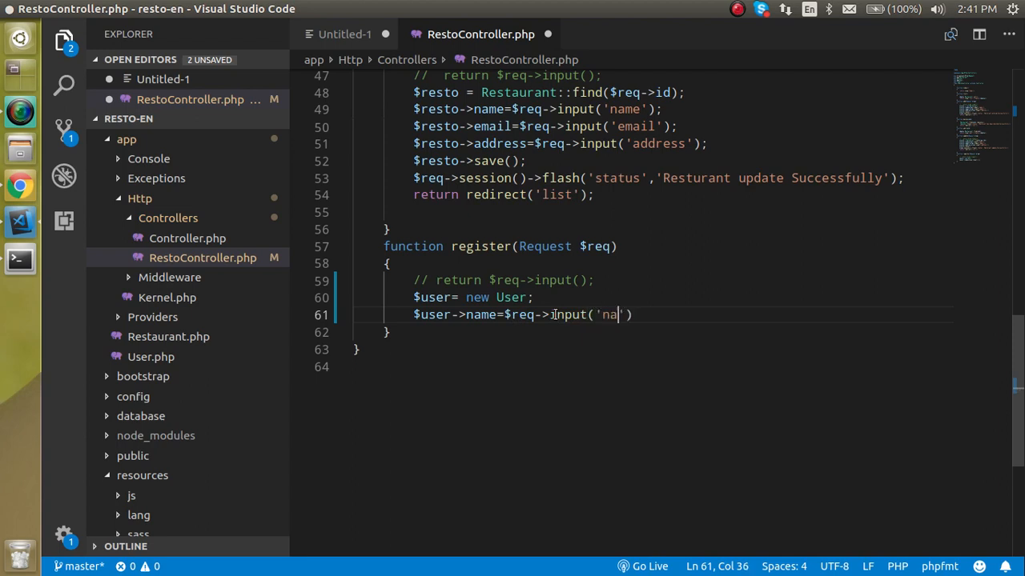
pyautogui.write("me')")
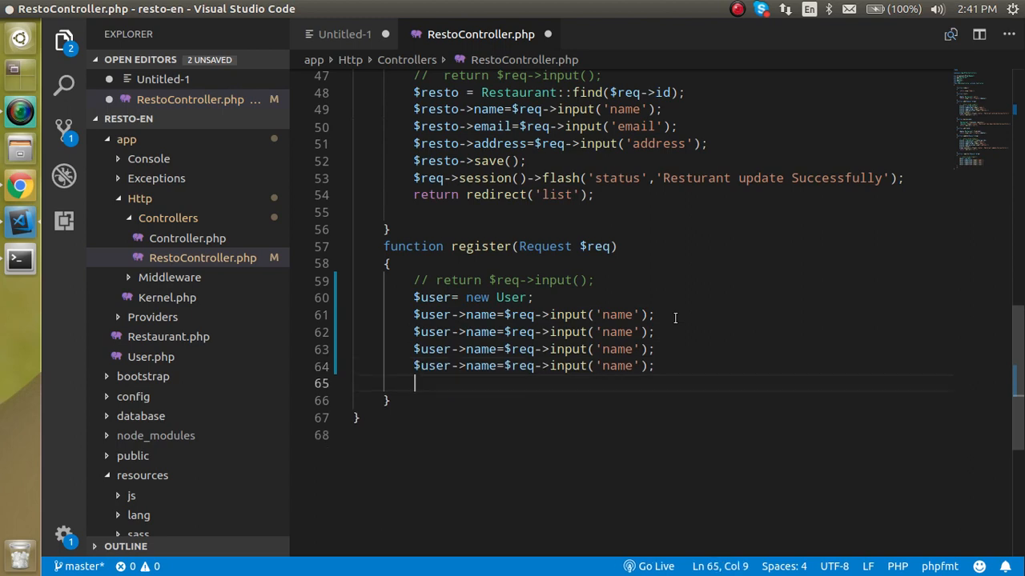
pyautogui.write('$sav')
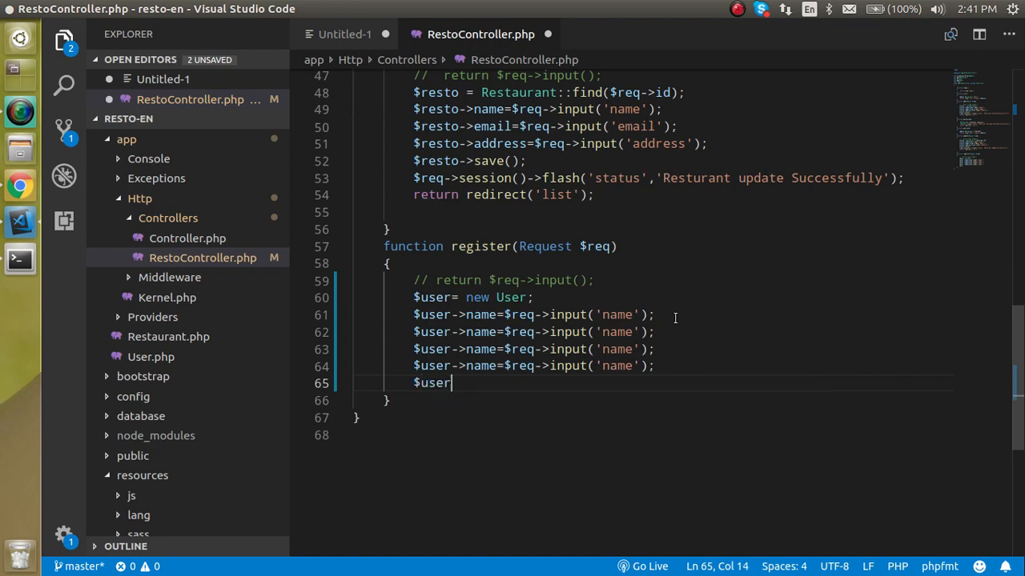
pyautogui.write('->save(')
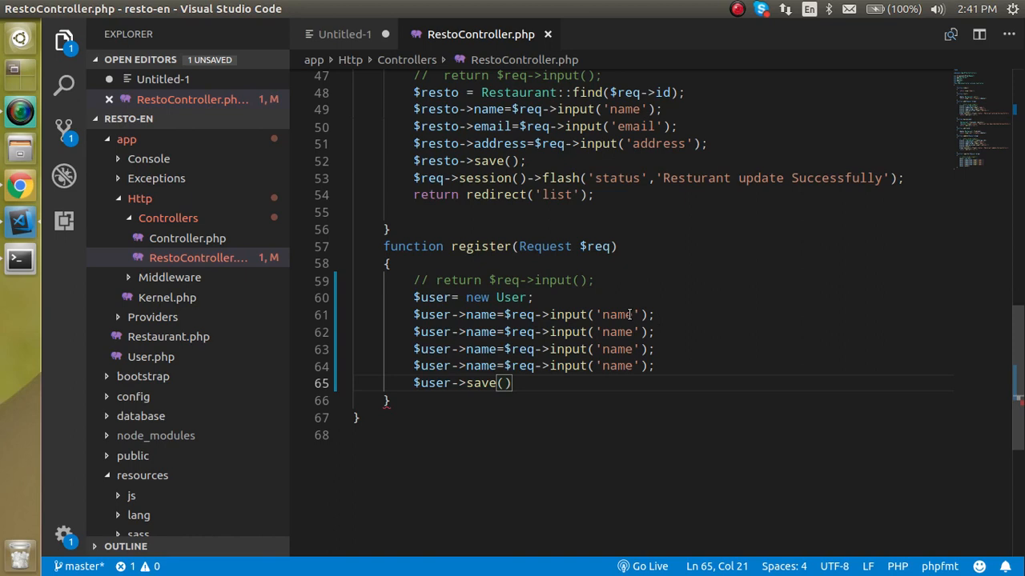
# - Set the user's email, Crypt::encrypt-ed password and contact from the request inputs
pyautogui.doubleClick(618, 313)
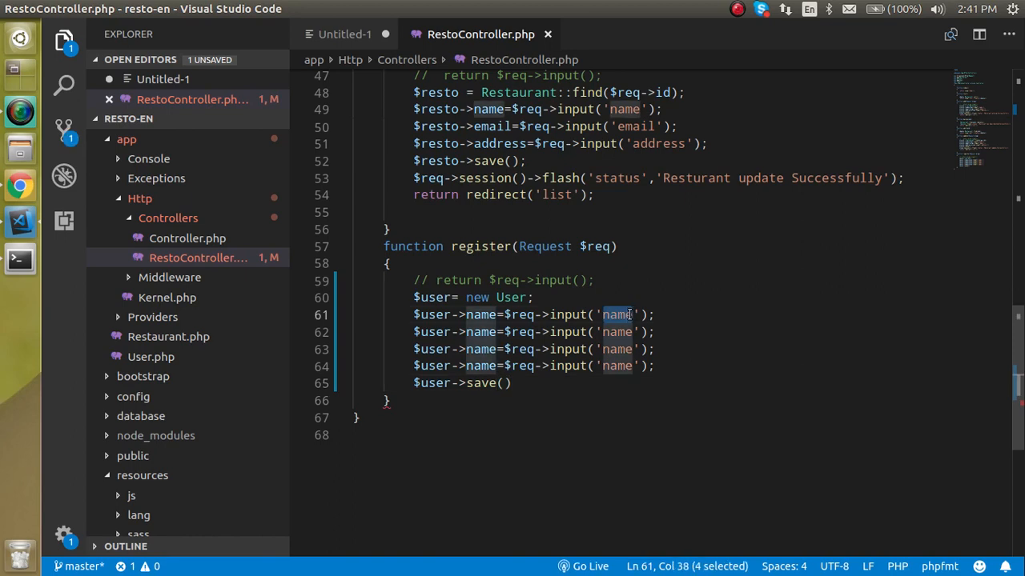
pyautogui.write('email')
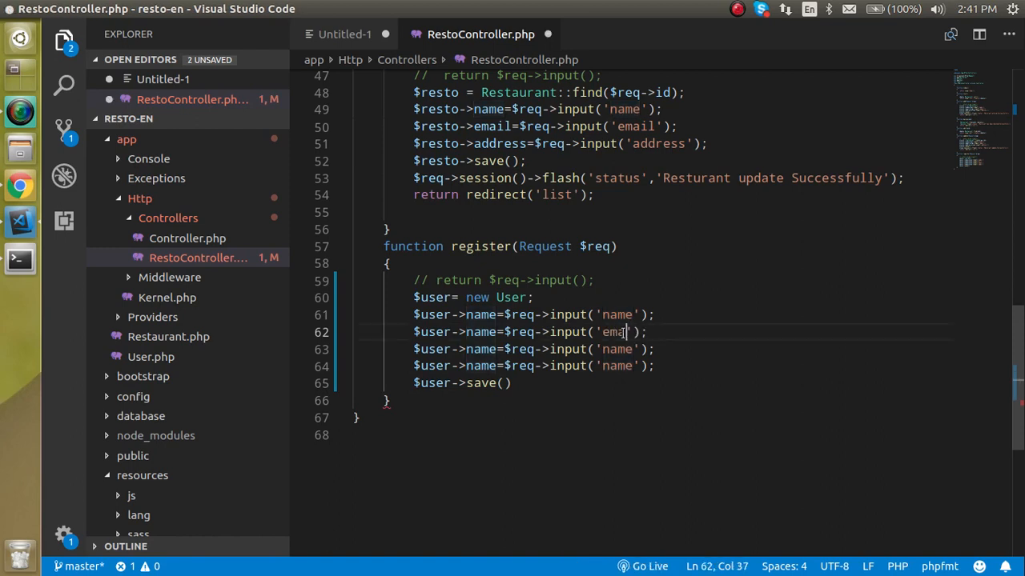
pyautogui.doubleClick(616, 349)
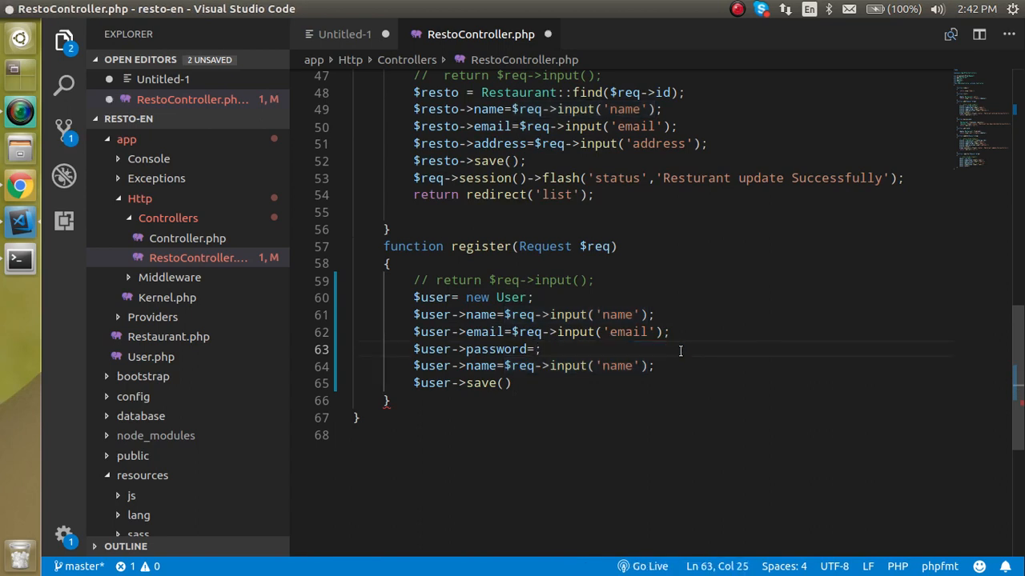
pyautogui.write('C')
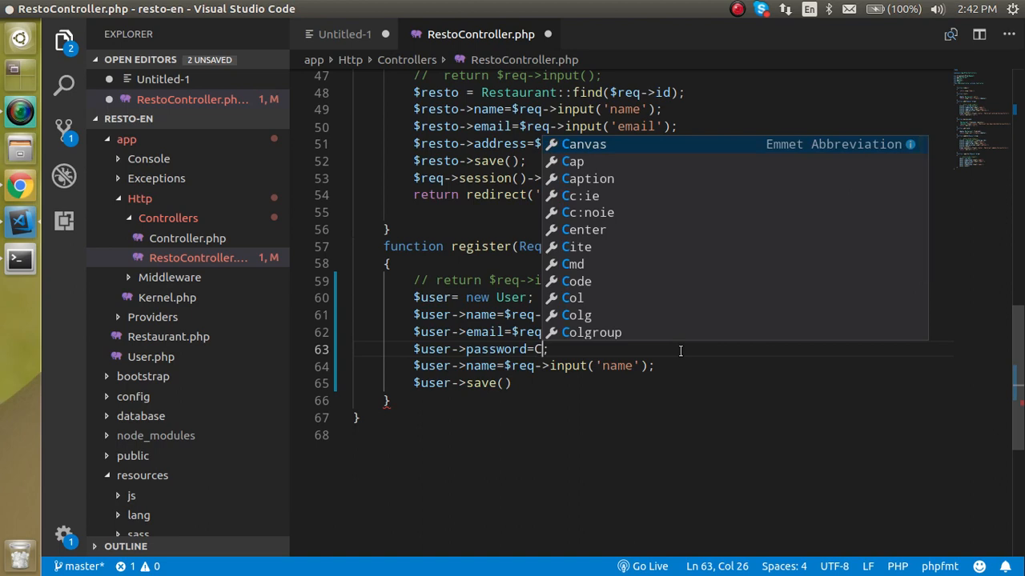
pyautogui.write('rypt::')
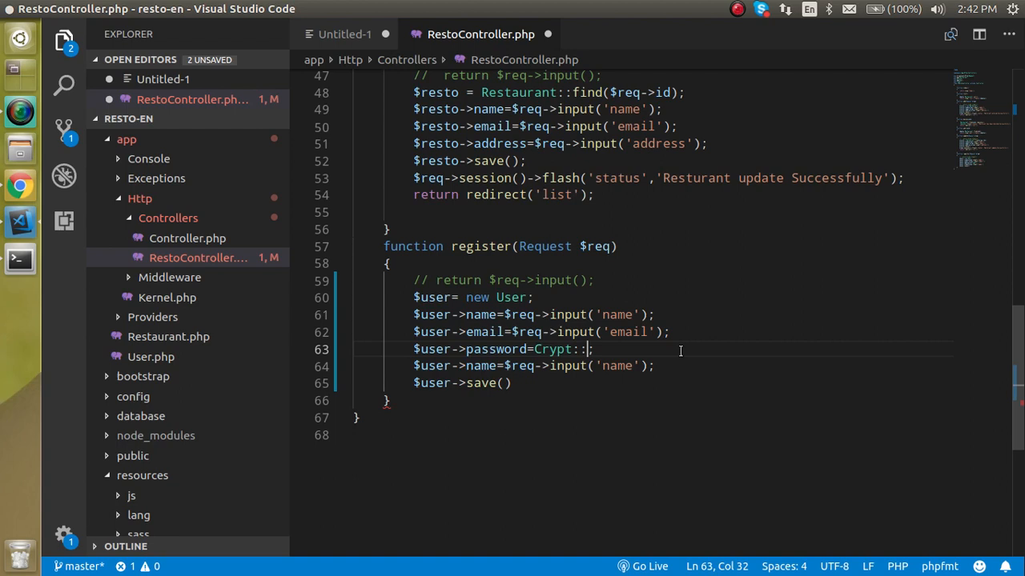
pyautogui.write('encrypt')
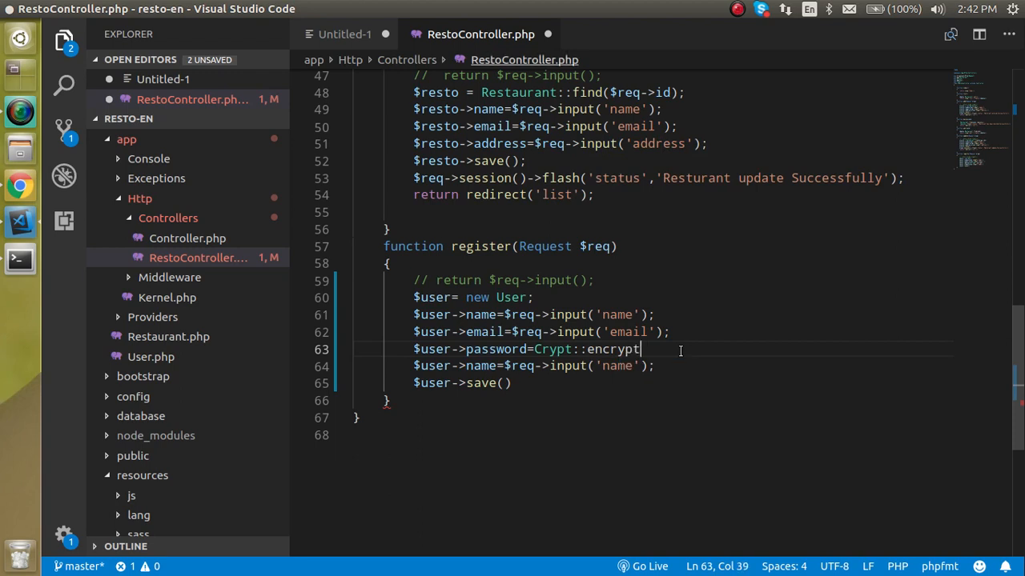
pyautogui.write("($req->input('name'));")
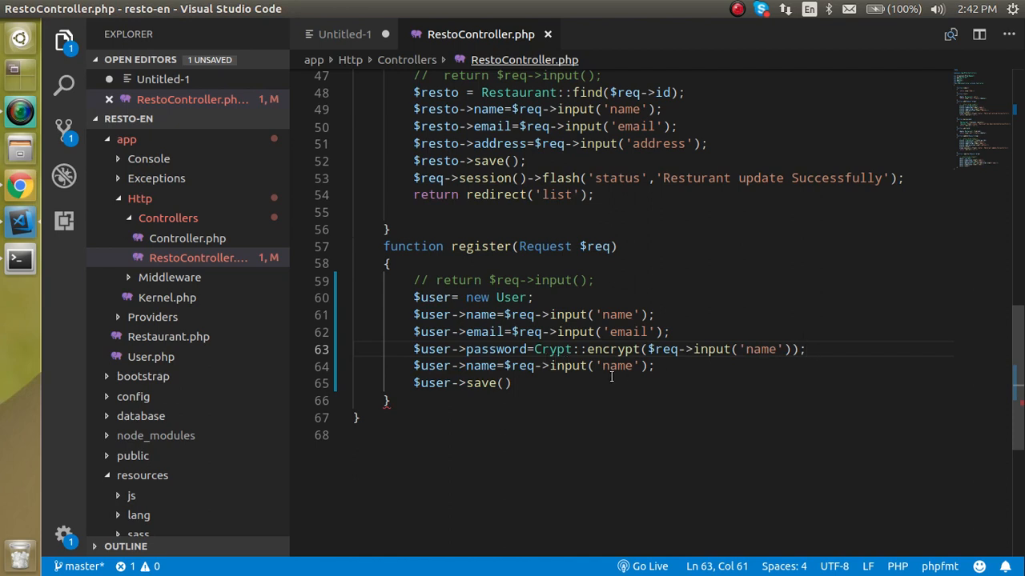
pyautogui.doubleClick(616, 365)
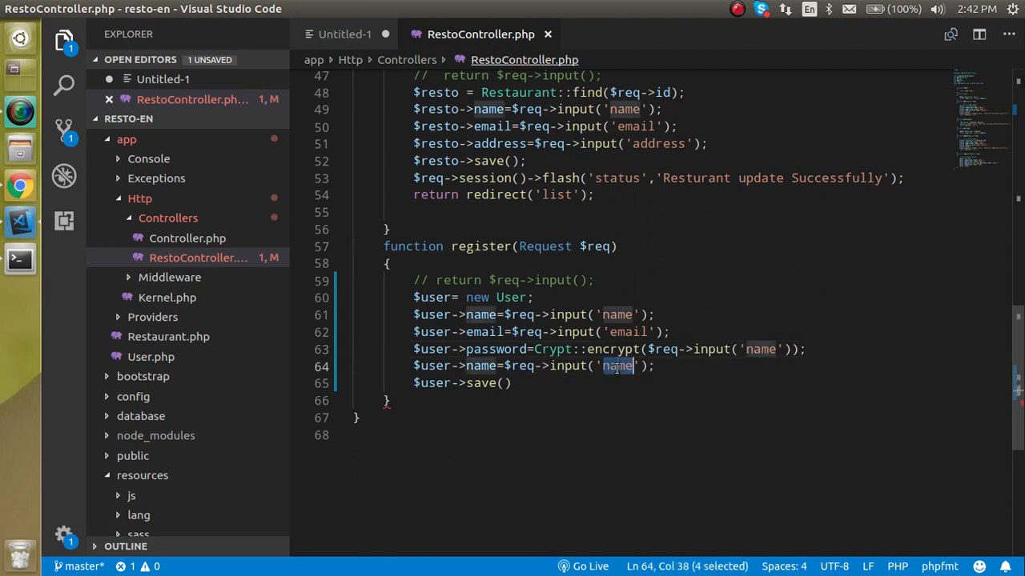
pyautogui.write('contact')
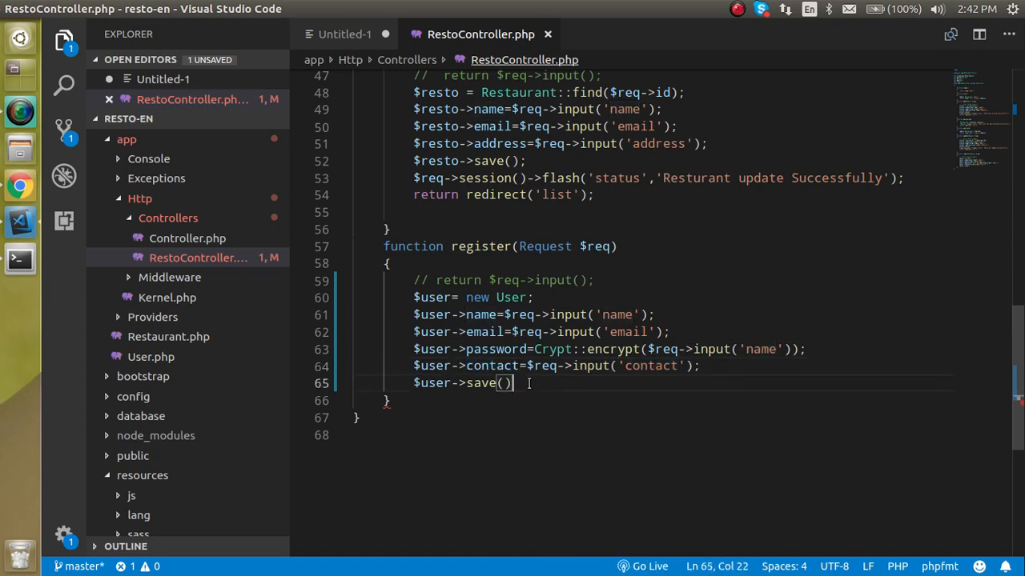
pyautogui.write(';')
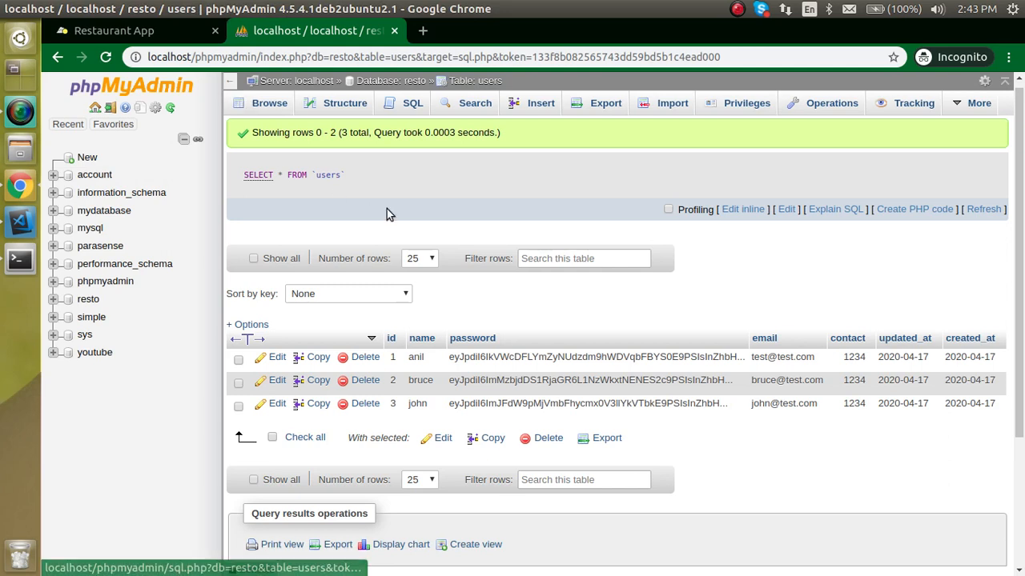
pyautogui.click(113, 31)
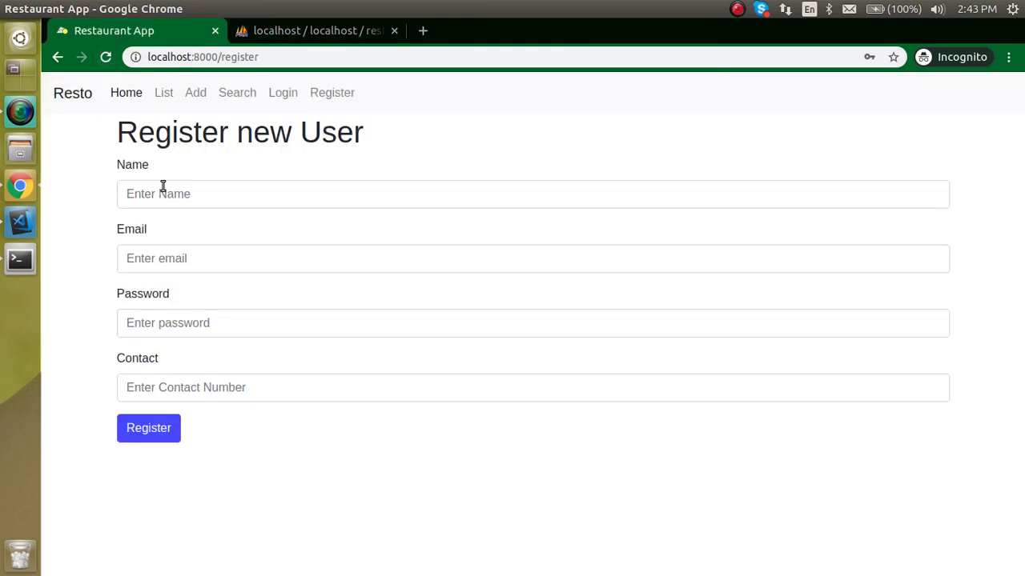
pyautogui.click(532, 194)
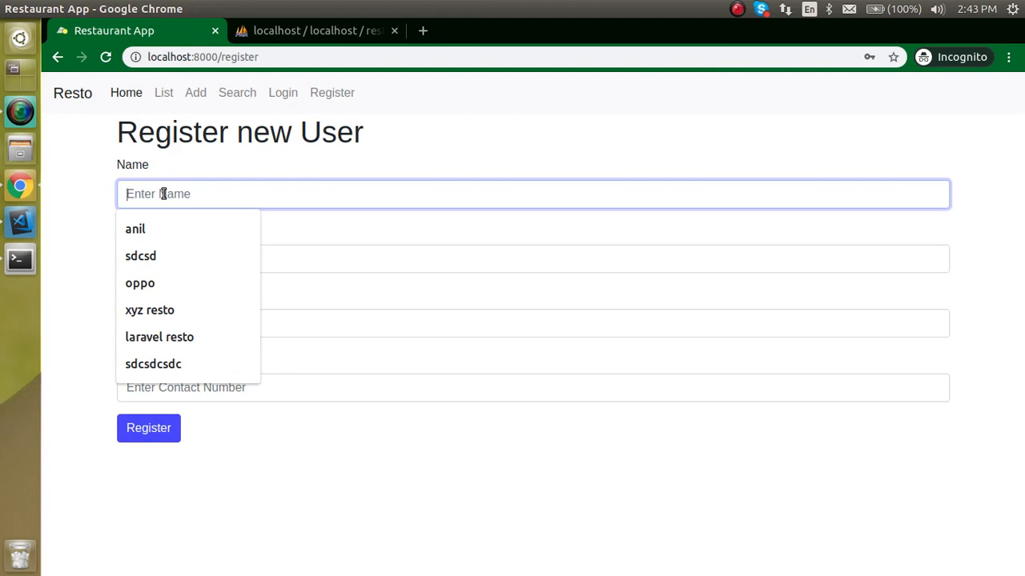
pyautogui.write('billi wh')
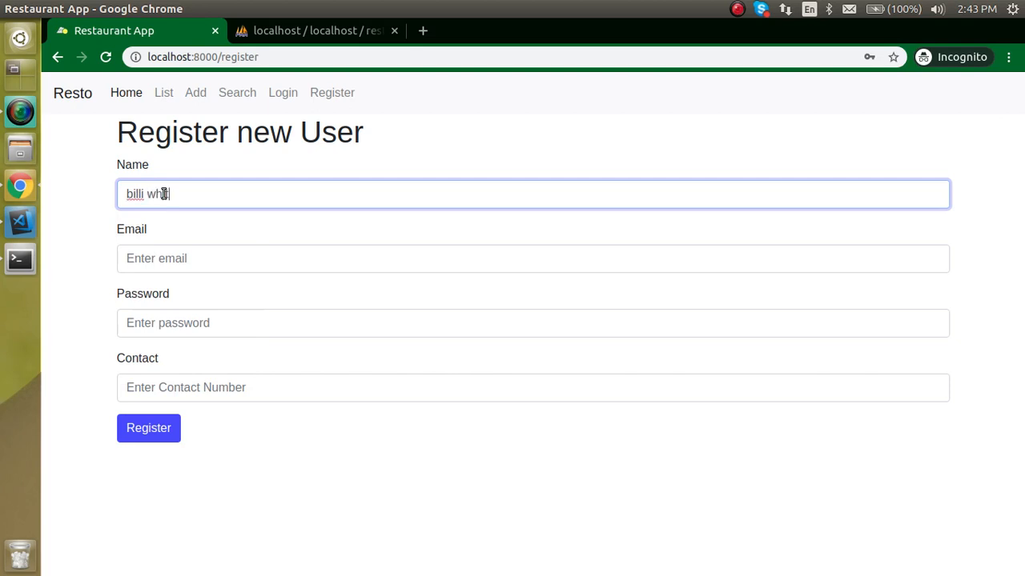
pyautogui.click(531, 258)
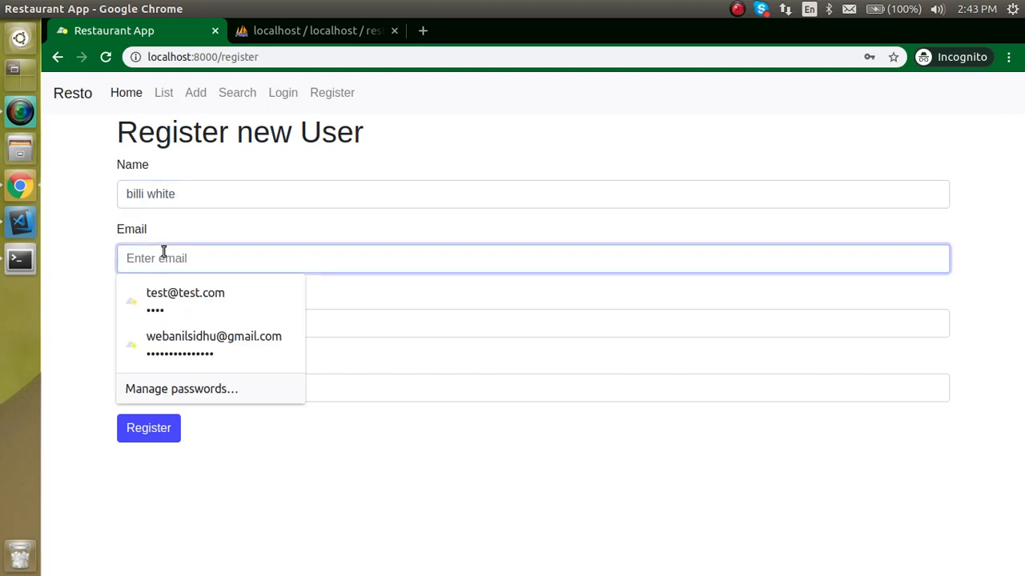
pyautogui.write('billi@')
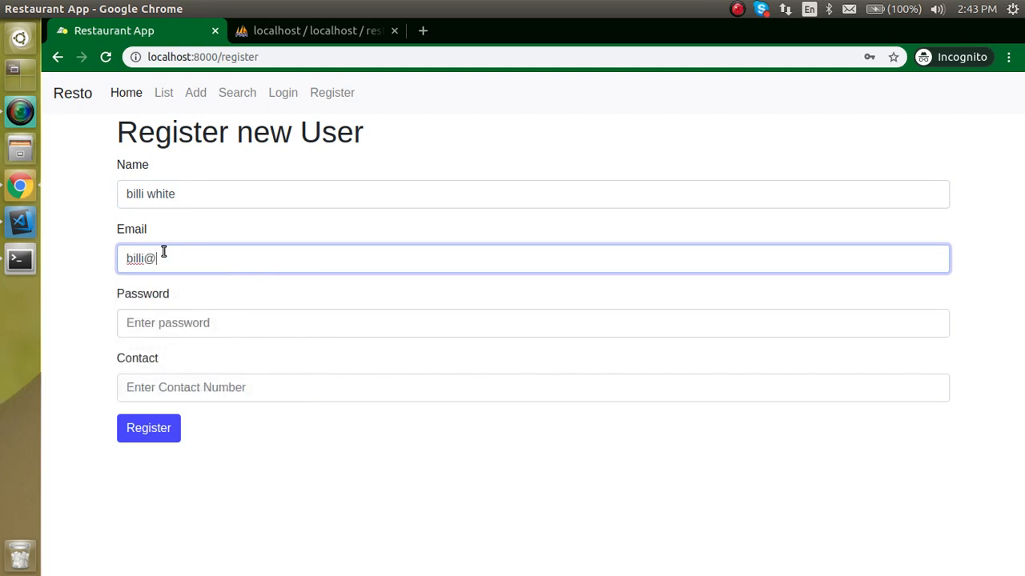
pyautogui.write('test.co')
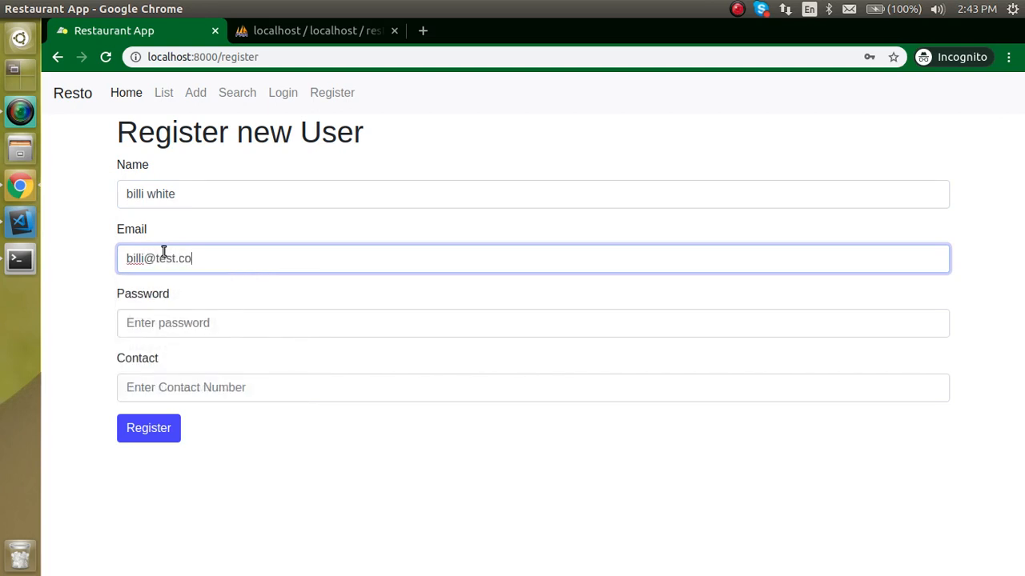
pyautogui.write('•••')
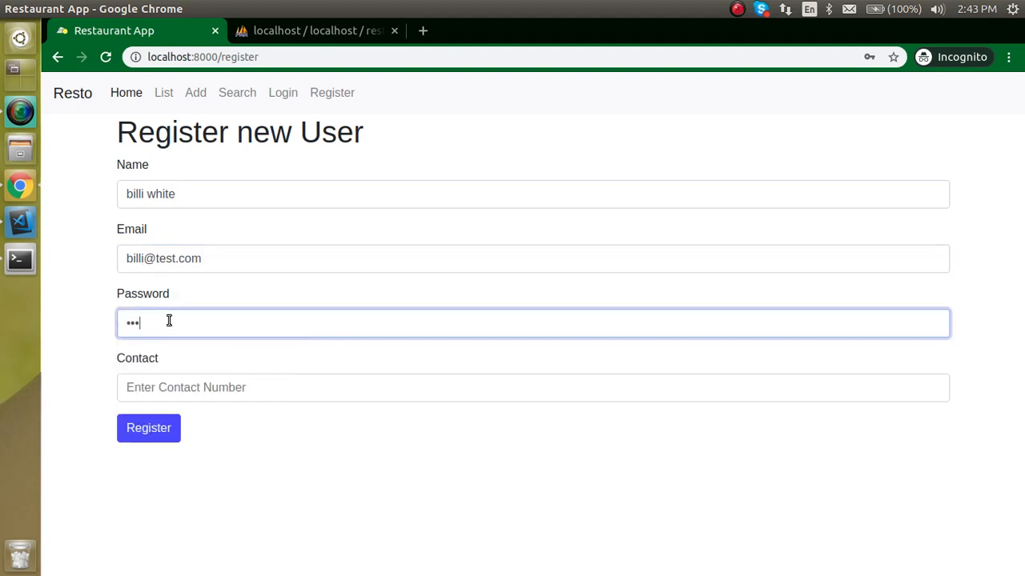
pyautogui.write('1234')
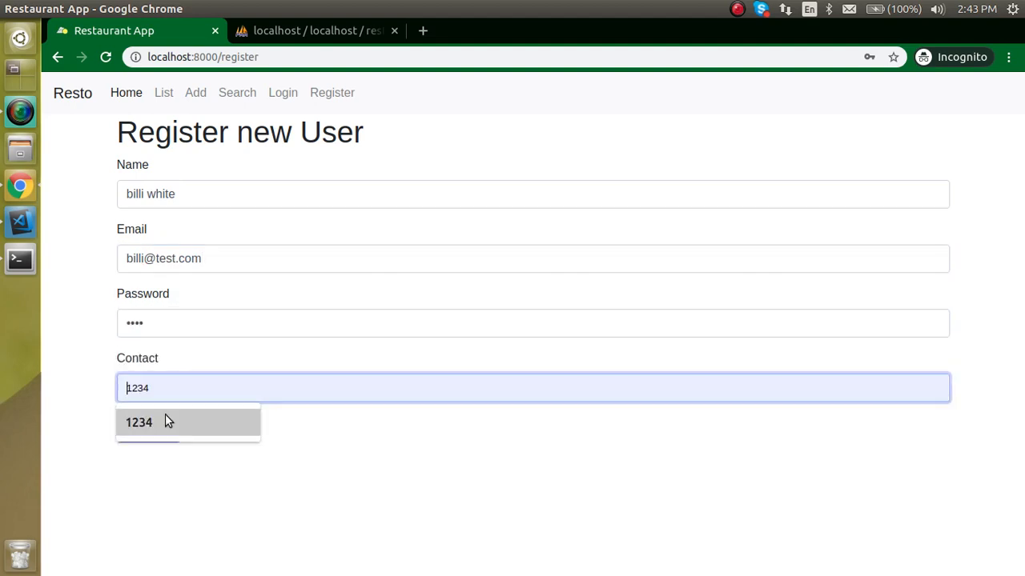
pyautogui.click(147, 429)
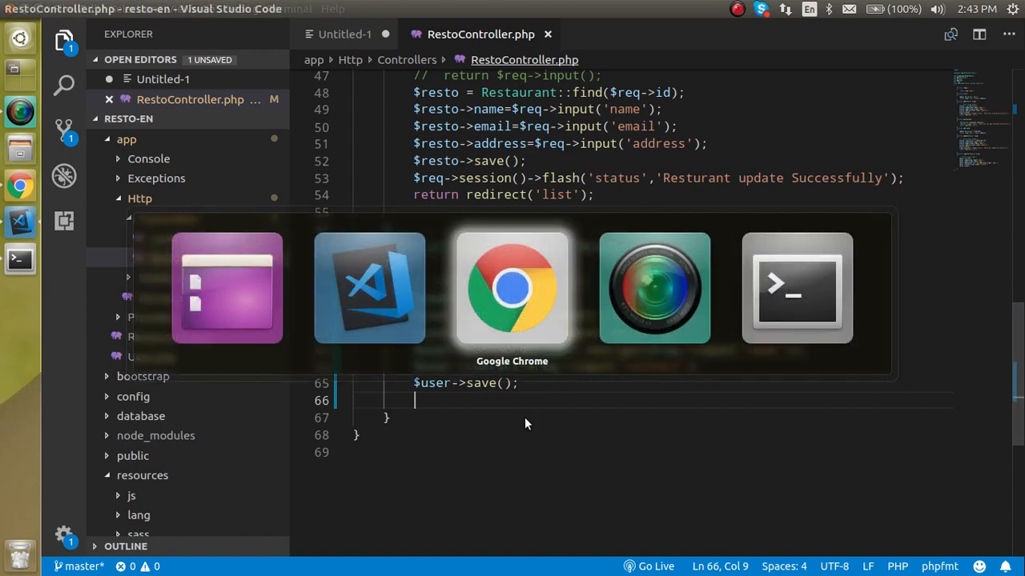
# - Return redirect('/') after saving and paste a $req->session()->flash('status', ...) line
pyautogui.click(513, 288)
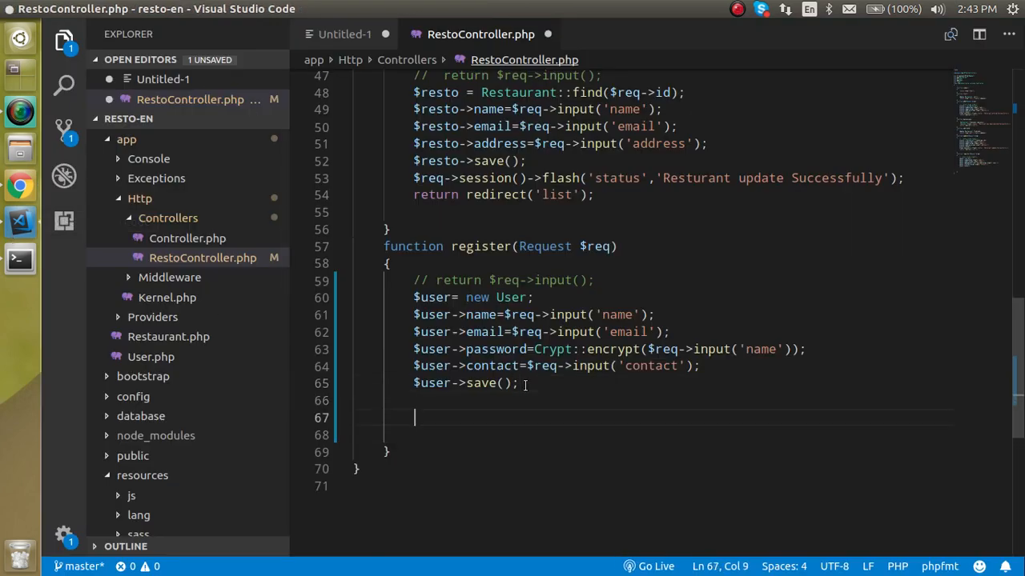
pyautogui.write('return redirect')
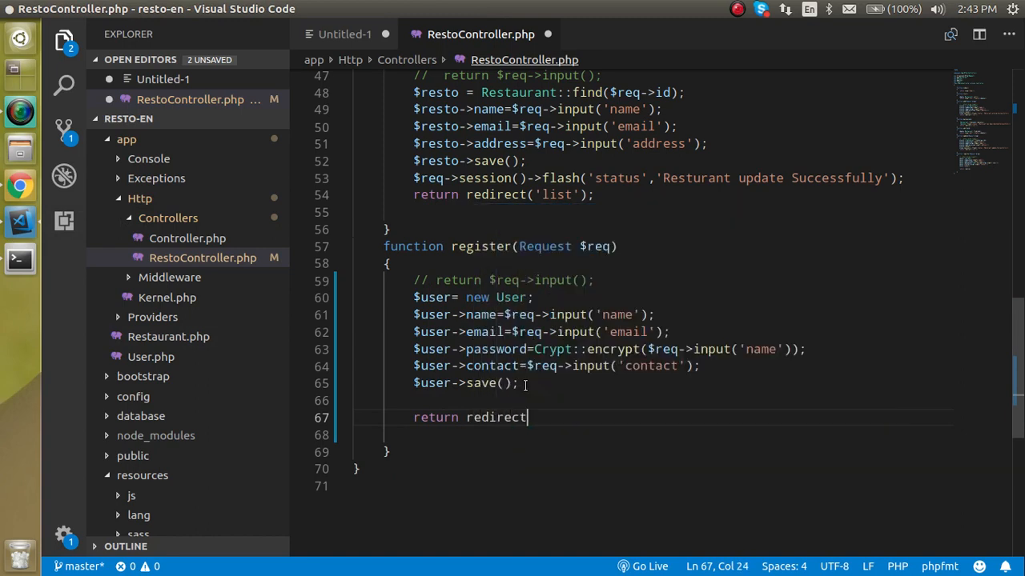
pyautogui.write("('')")
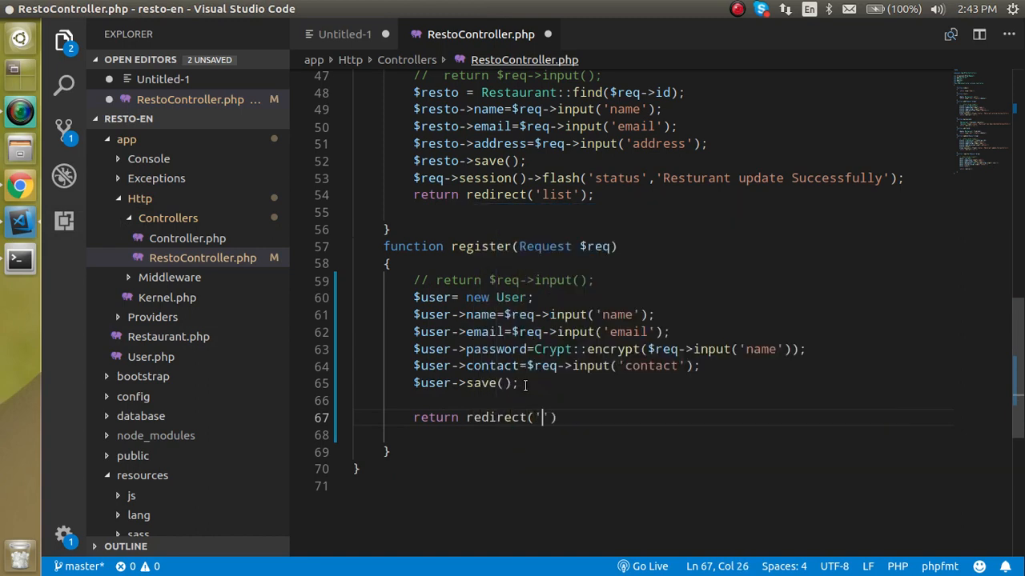
pyautogui.write('/')
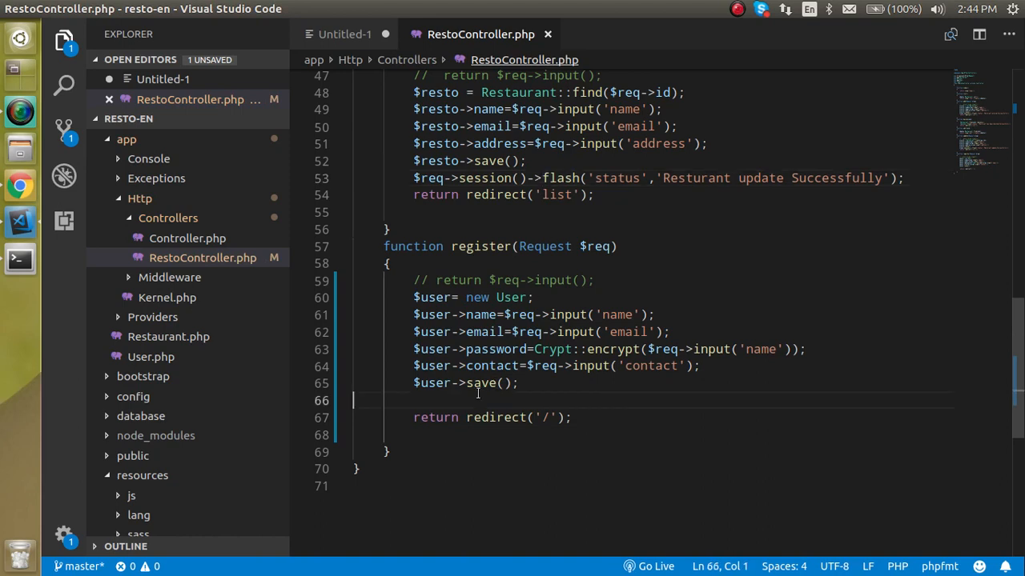
pyautogui.write("$req->session()->flash('status','Resturant update Successfully');")
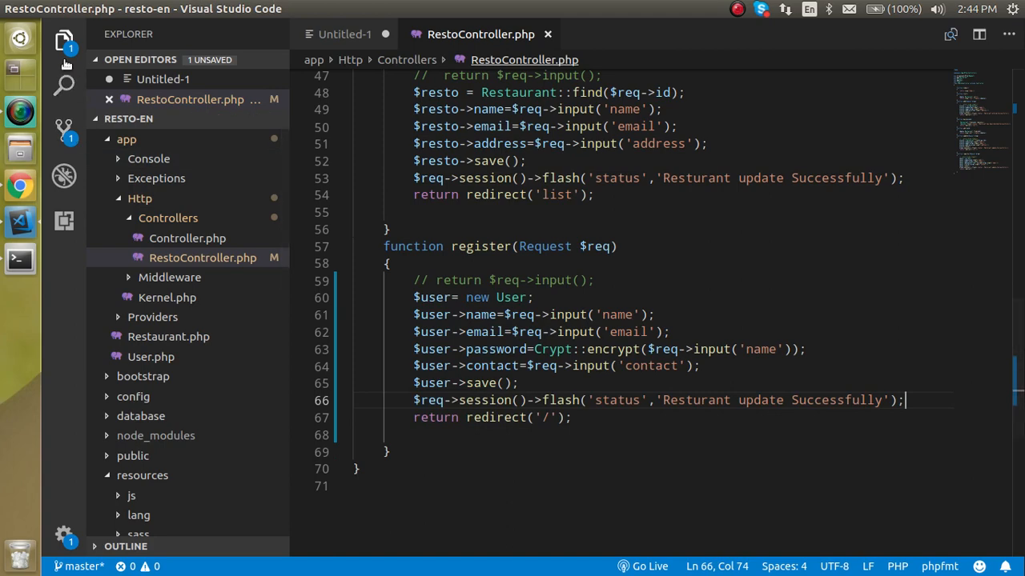
# - Rewrite the session line to use key 'user' with $req->input('name') instead of the status message
pyautogui.click(19, 38)
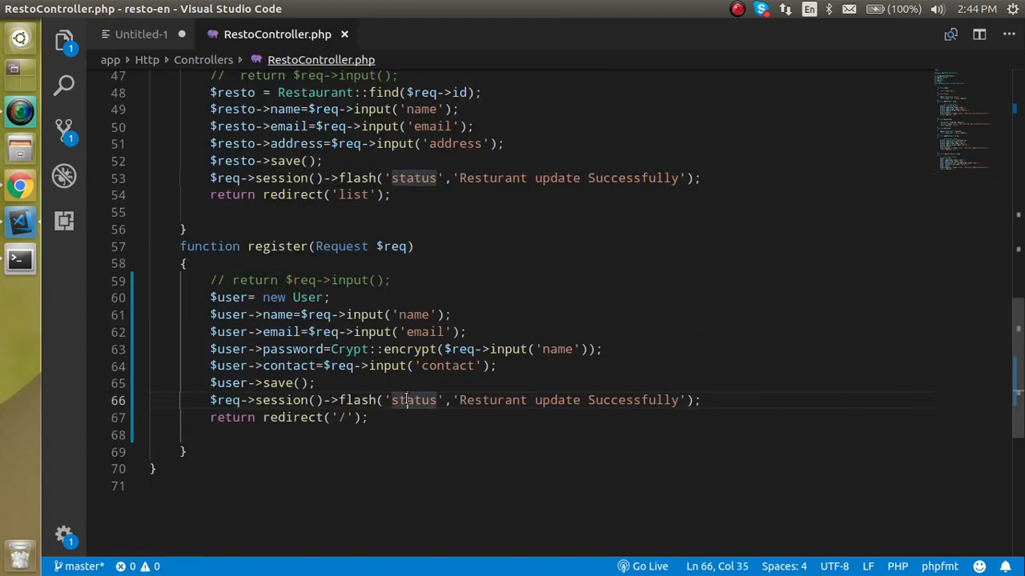
pyautogui.write('usr')
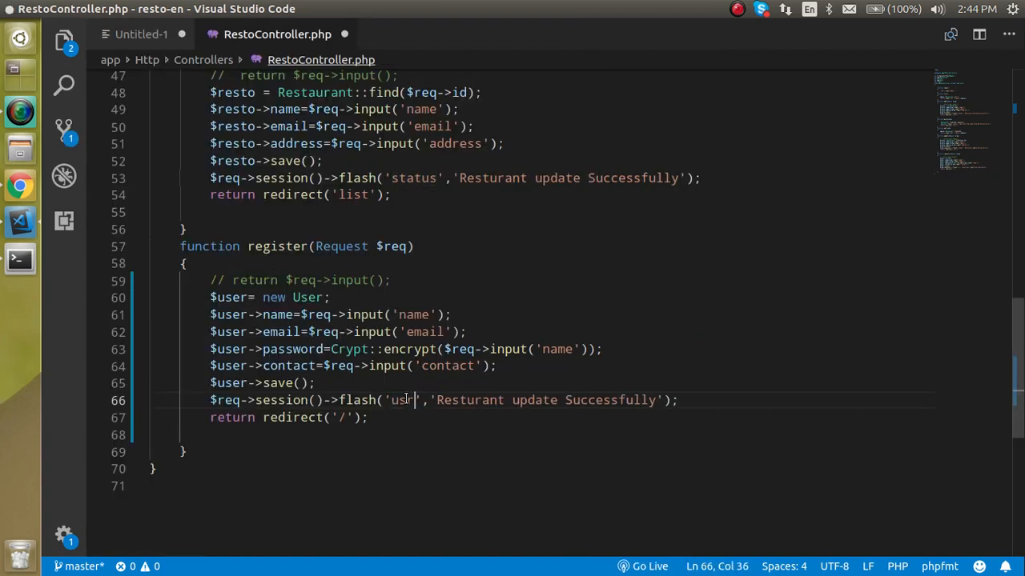
pyautogui.doubleClick(359, 400)
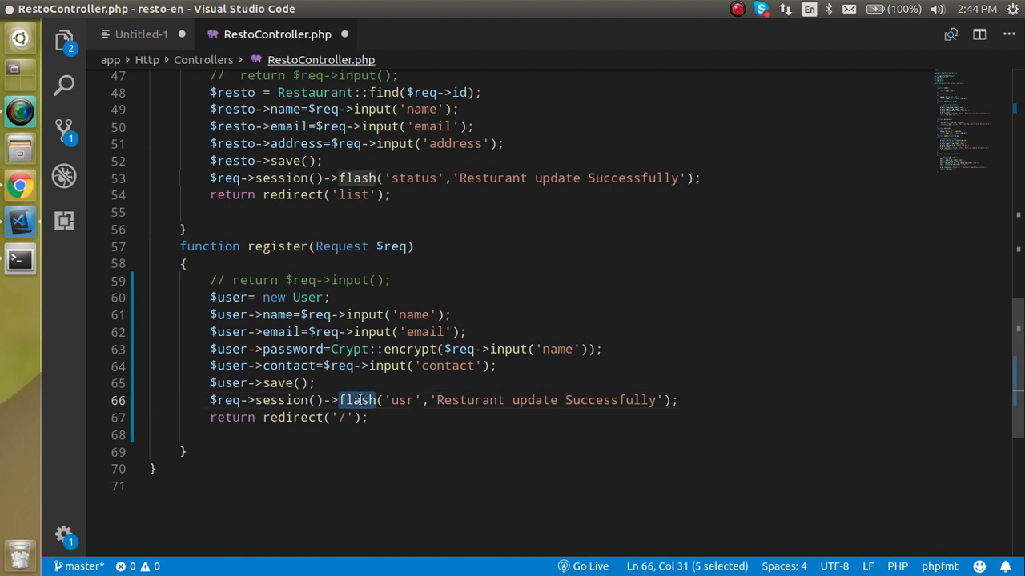
pyautogui.write('get')
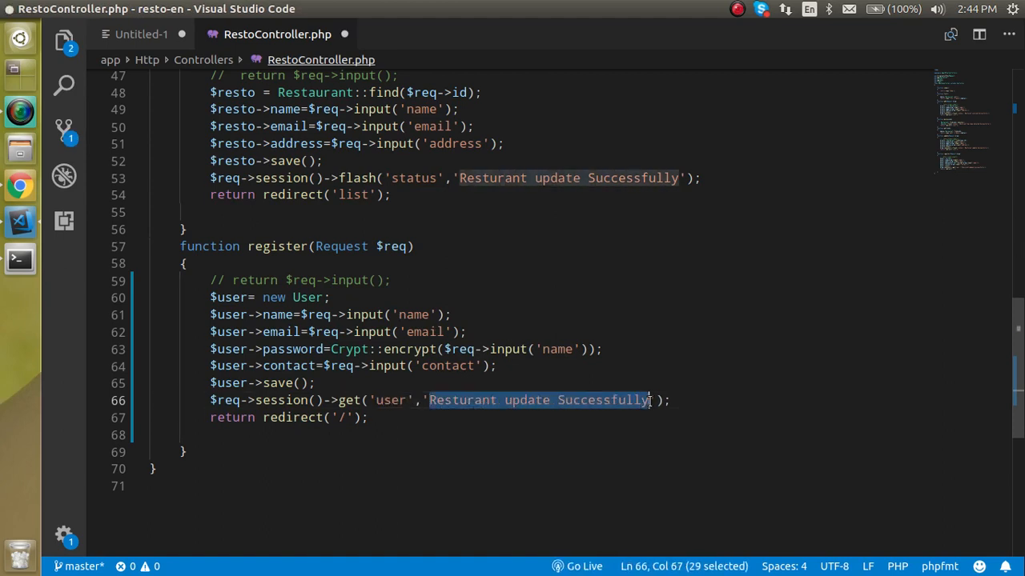
pyautogui.press('Delete')
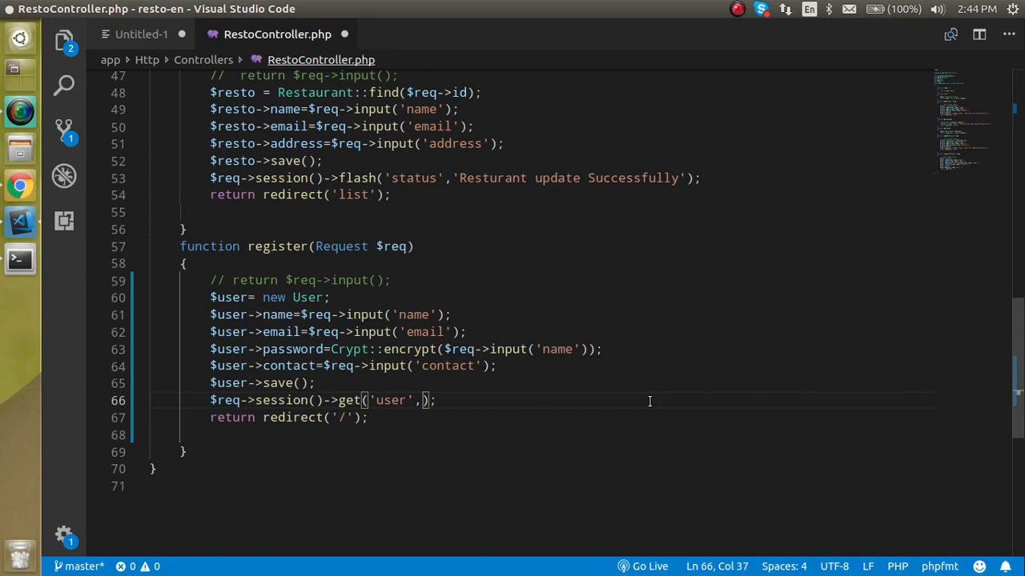
pyautogui.write("$req->input('")
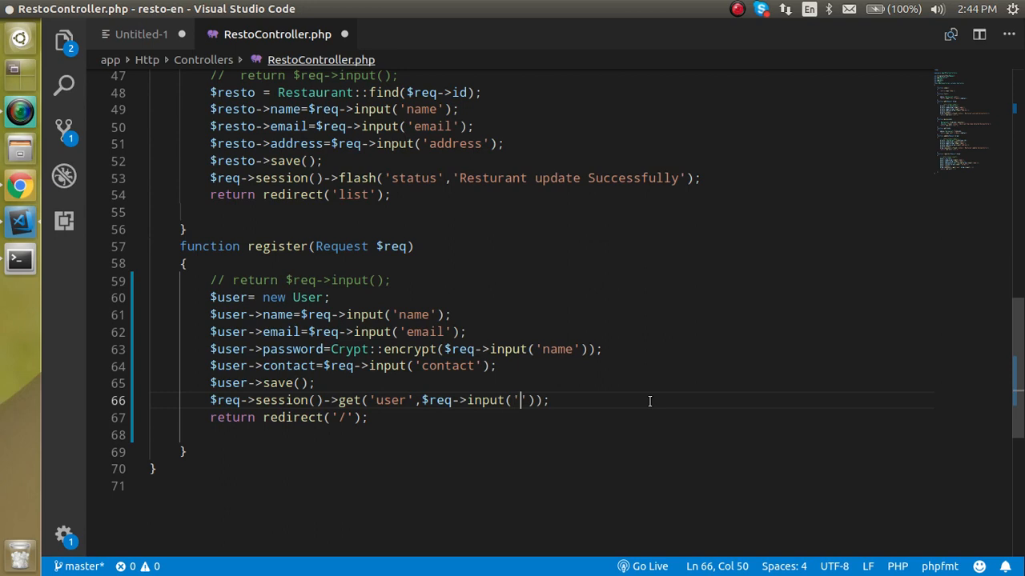
pyautogui.write('name')
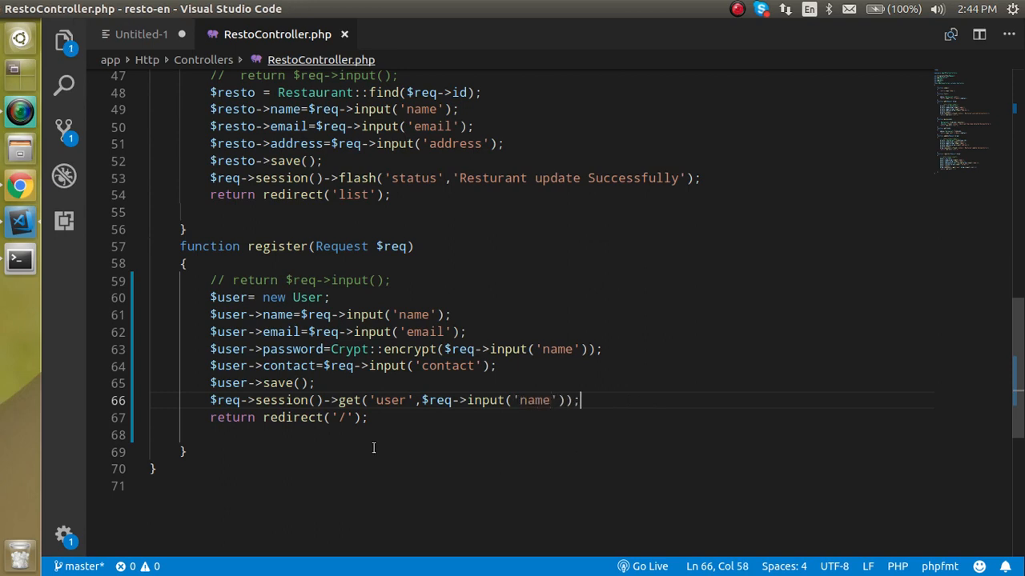
pyautogui.moveTo(19, 186)
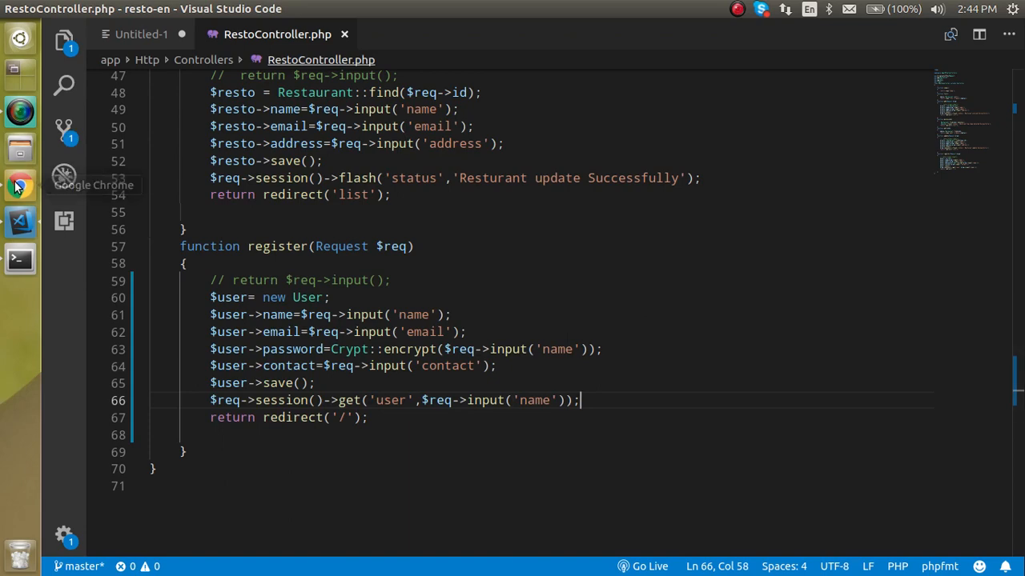
pyautogui.click(20, 185)
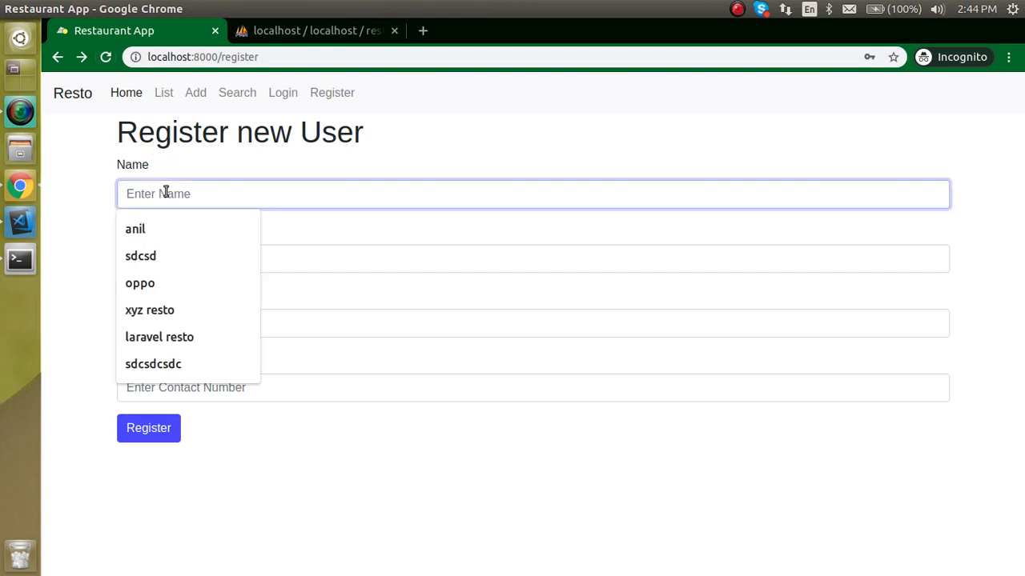
pyautogui.write('peter')
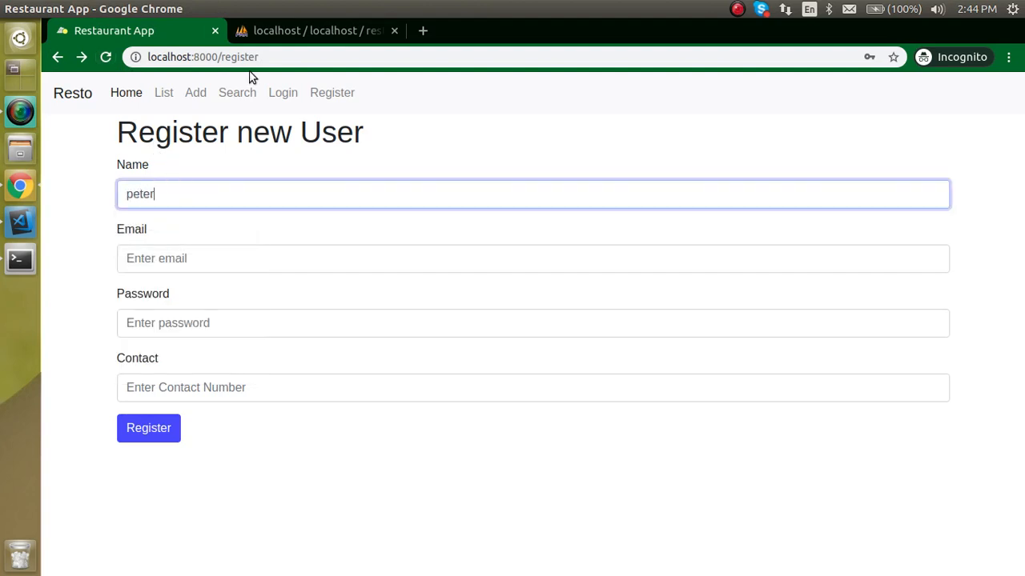
pyautogui.click(317, 30)
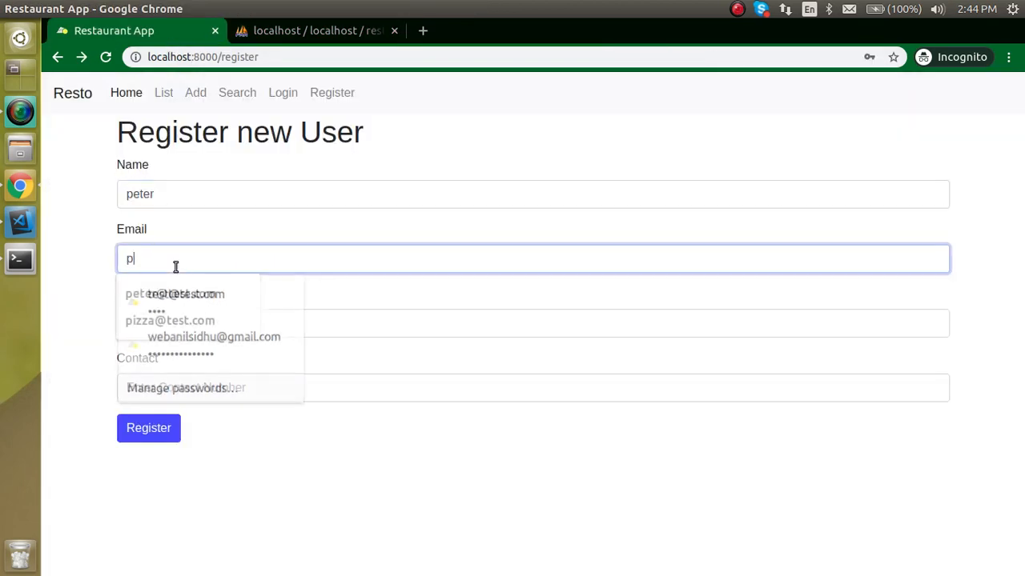
pyautogui.write('eter@')
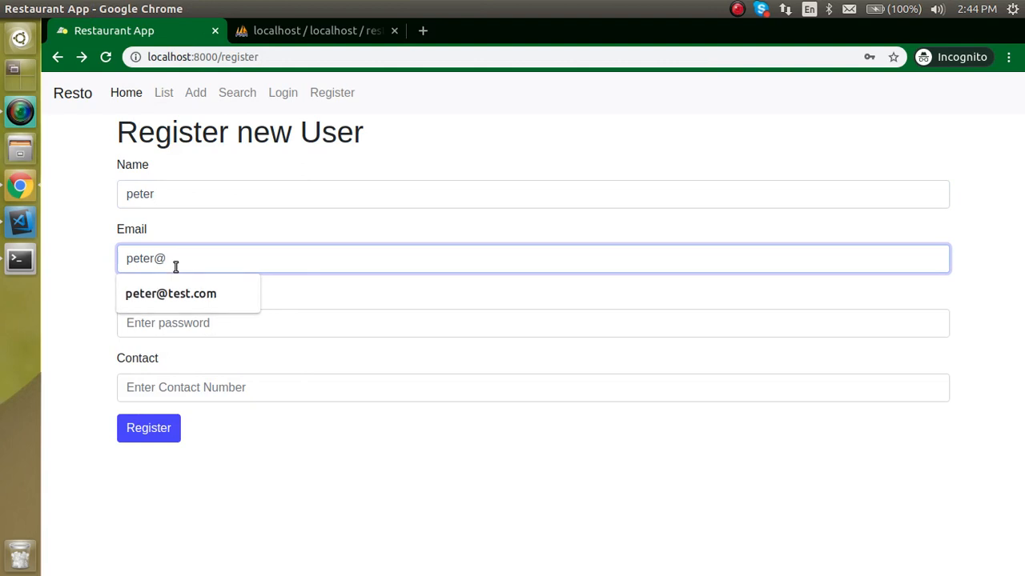
pyautogui.write('test.co')
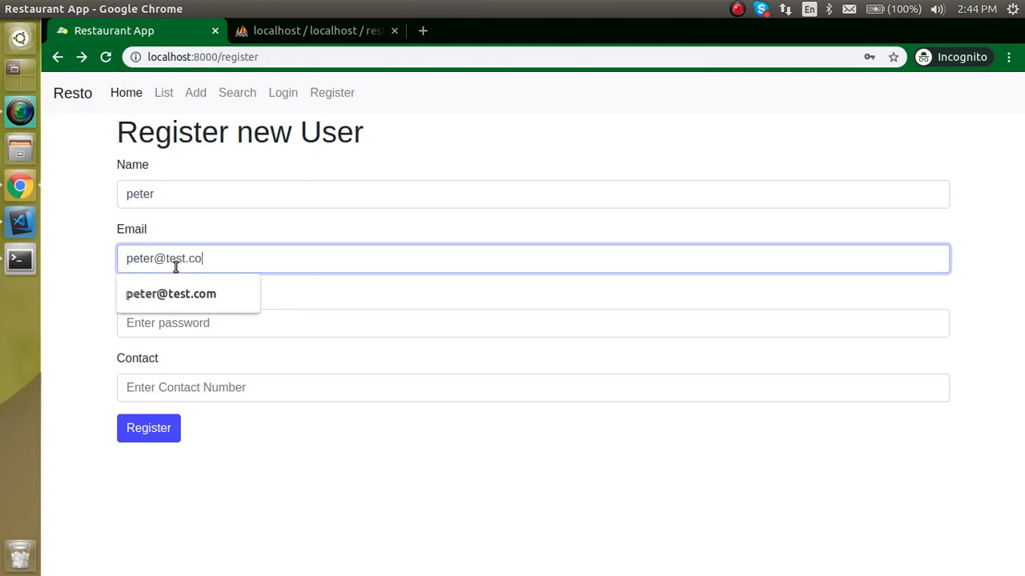
pyautogui.write('••••')
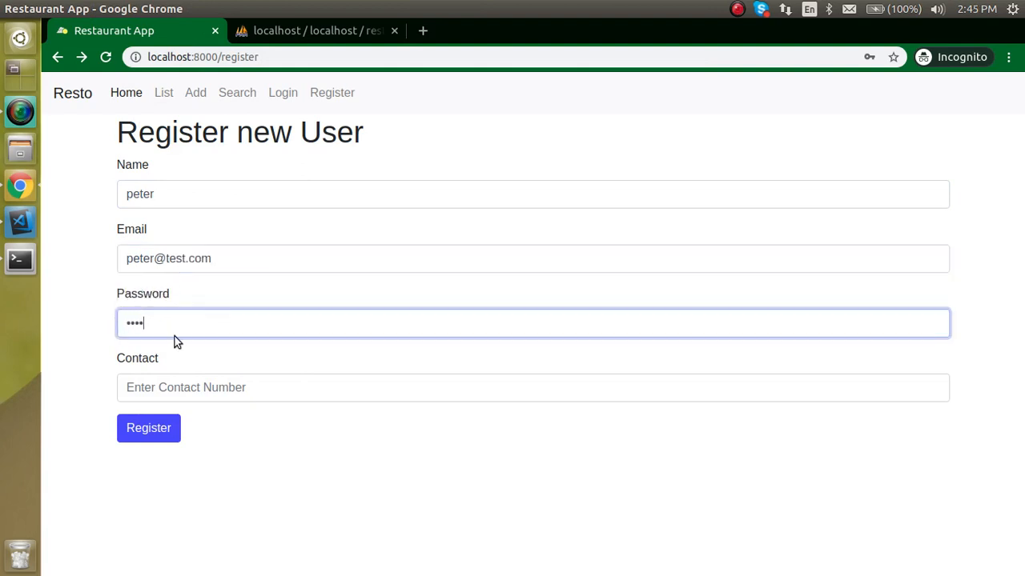
pyautogui.write('123456')
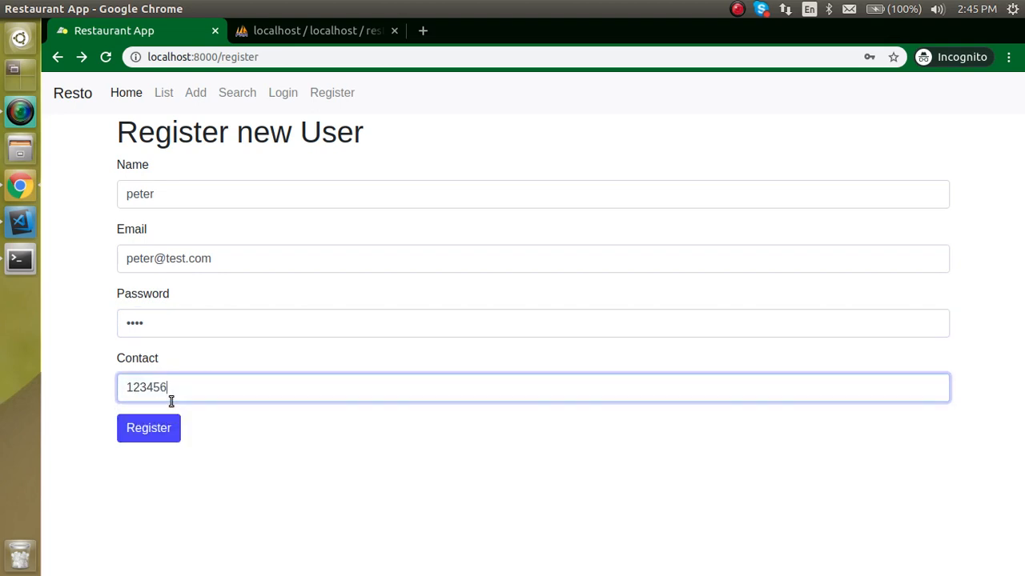
pyautogui.click(147, 428)
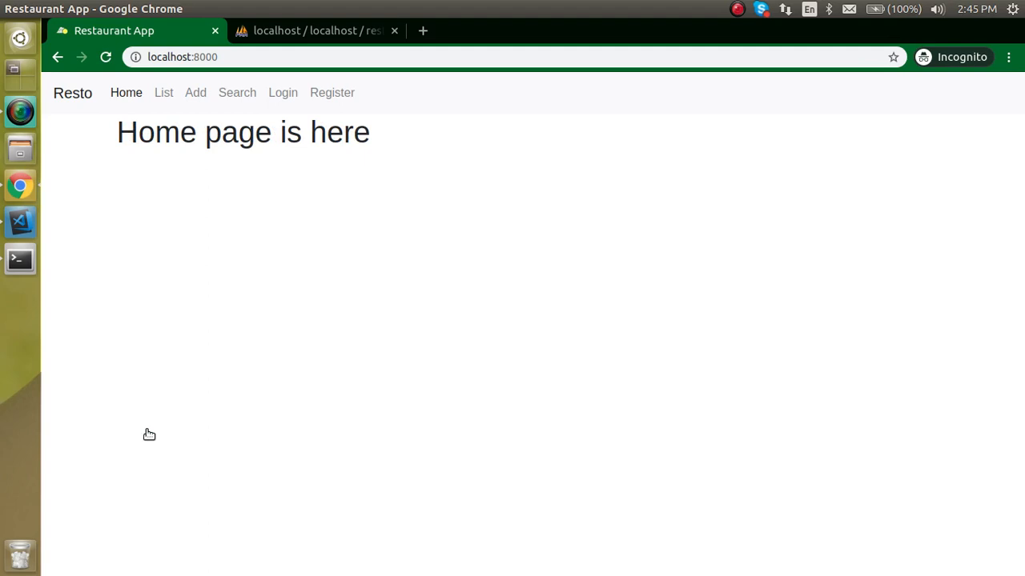
pyautogui.moveTo(404, 141)
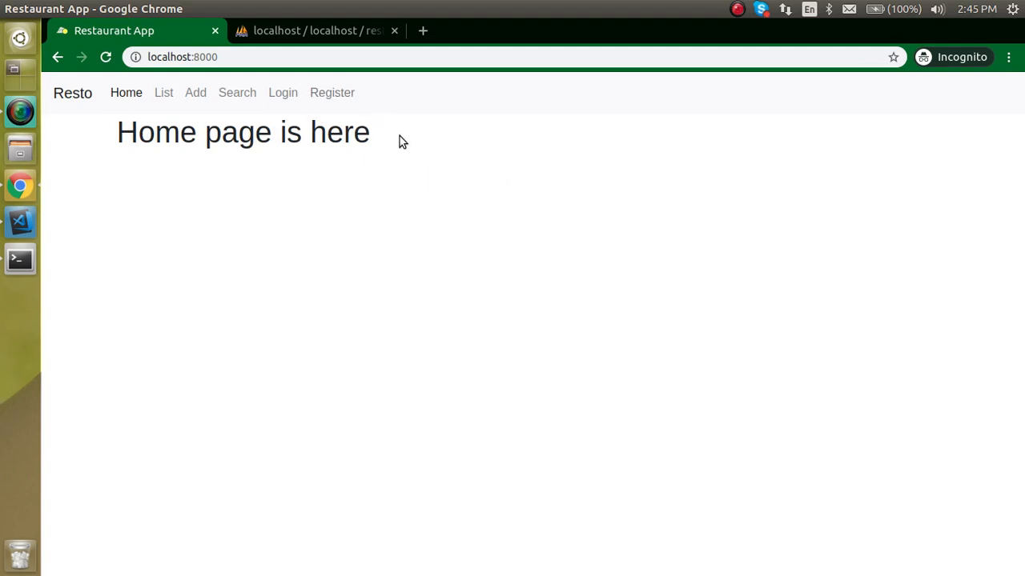
pyautogui.moveTo(282, 91)
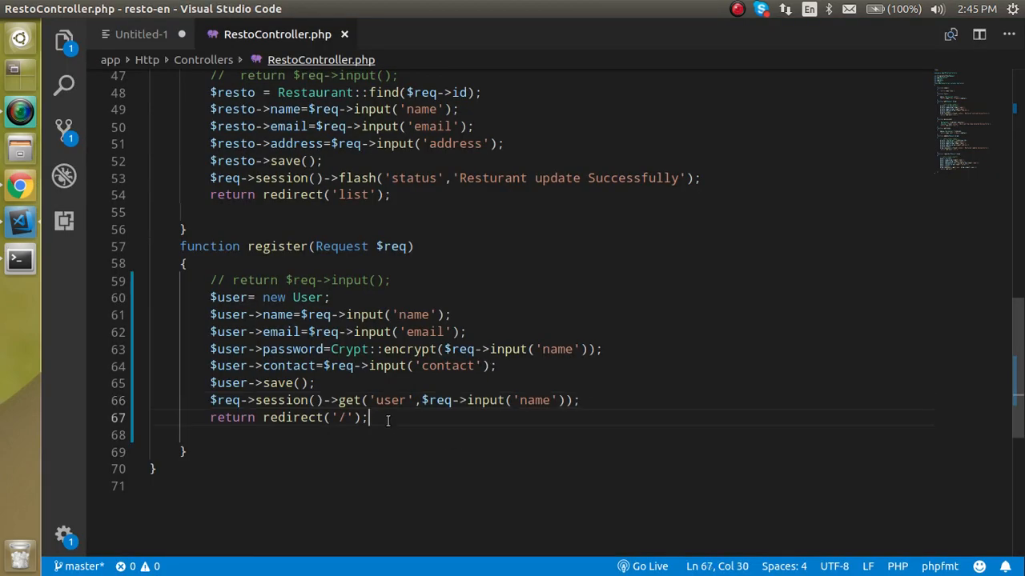
# - Return to the Resto home page in Chrome to check the navbar links
pyautogui.click(19, 185)
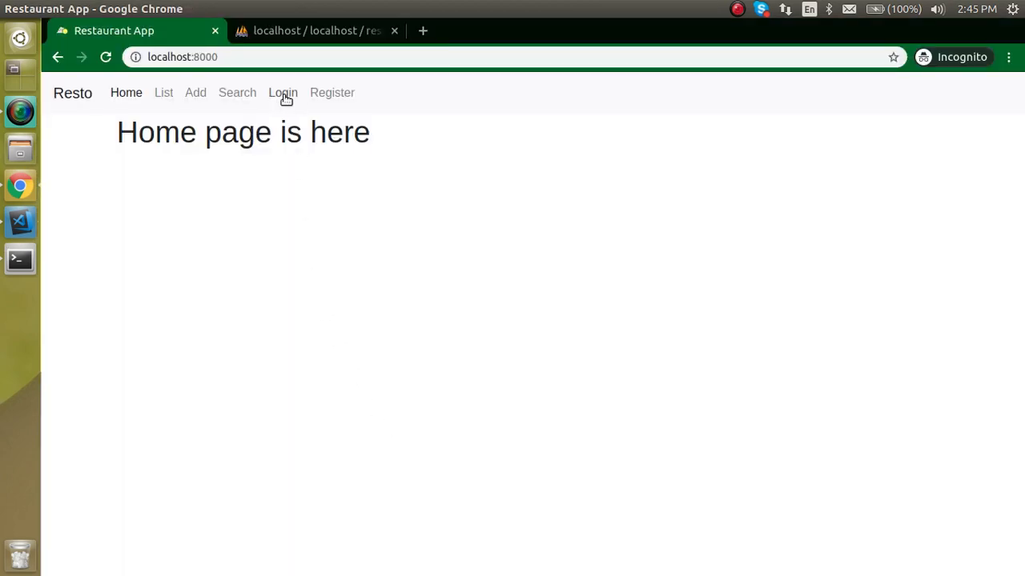
pyautogui.moveTo(327, 103)
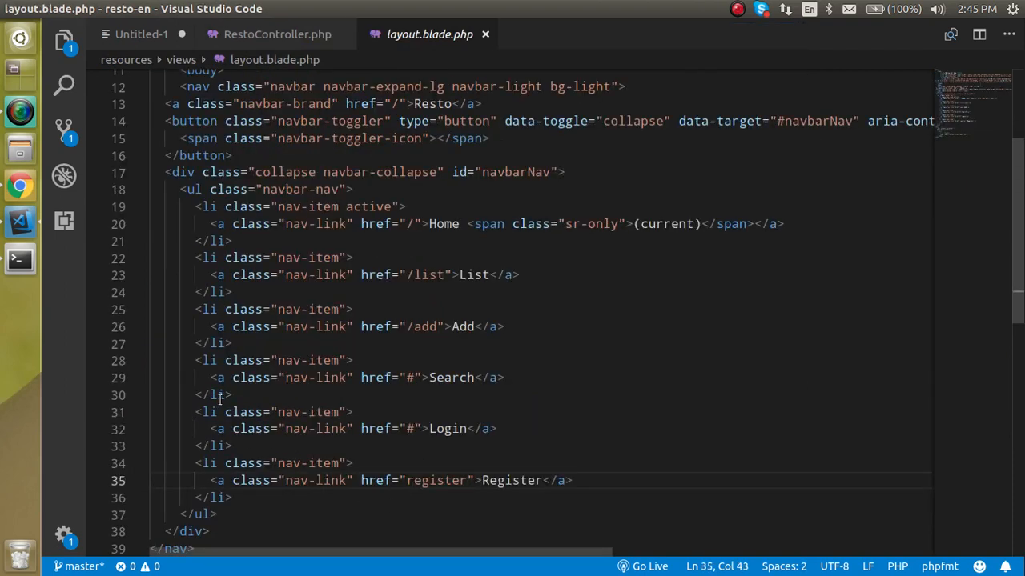
pyautogui.press('Enter')
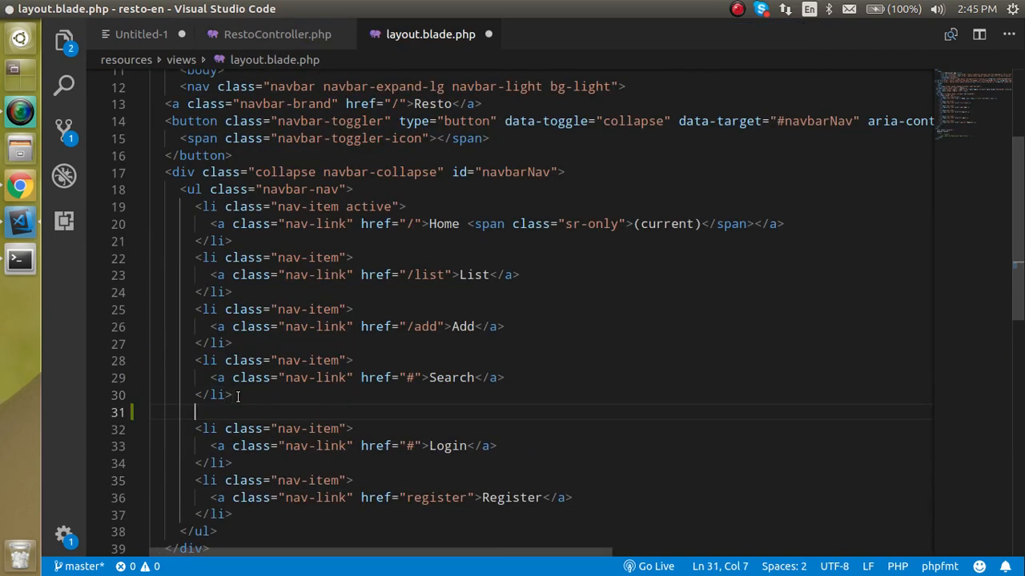
pyautogui.write('@if(')
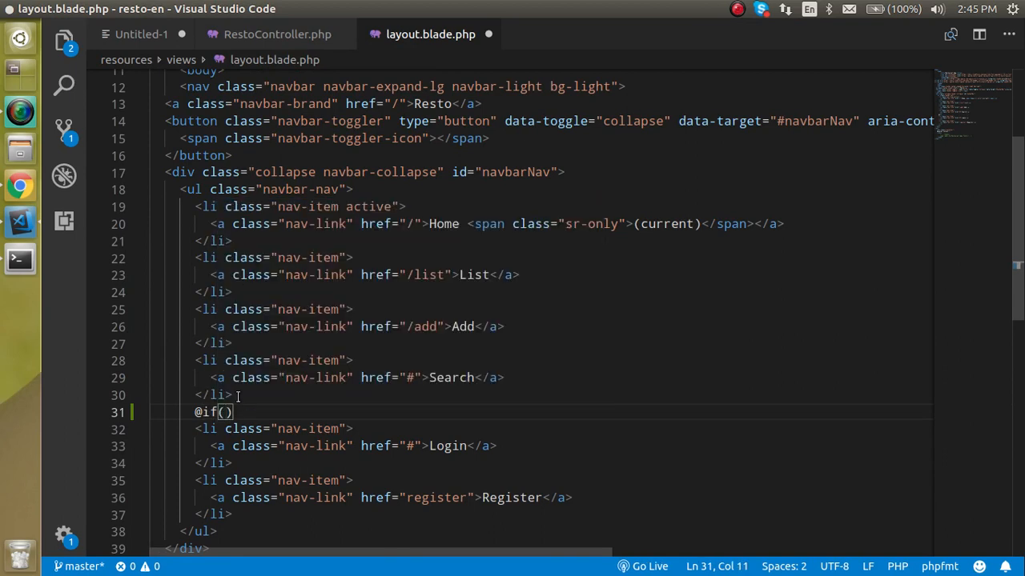
pyautogui.write('Sess')
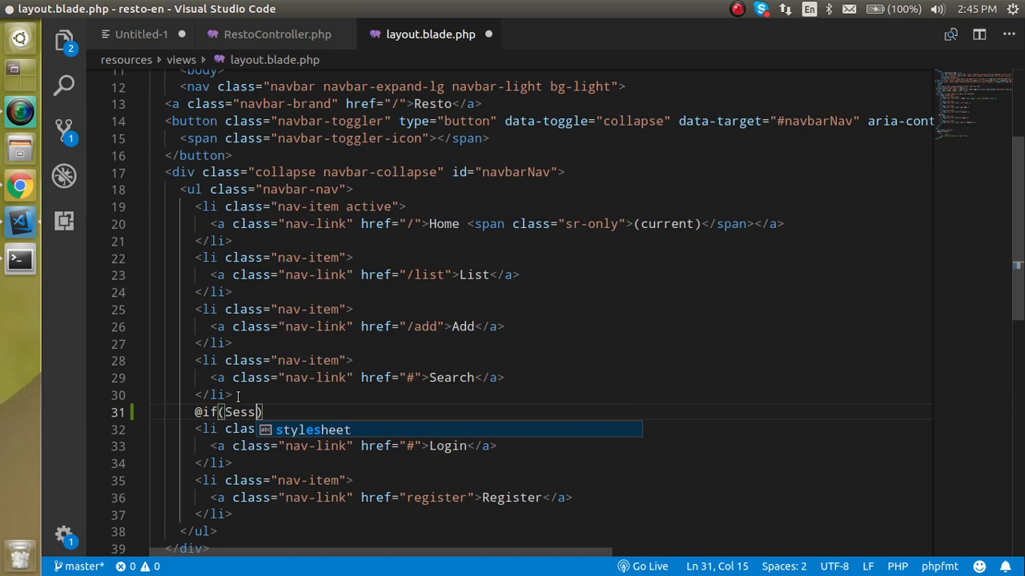
pyautogui.write("ion::get('")
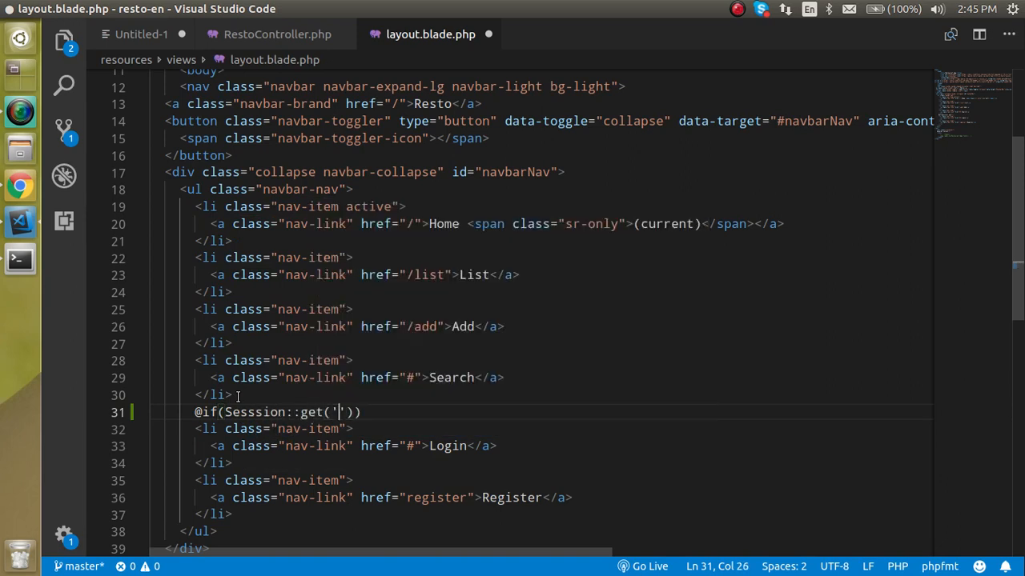
pyautogui.write('user')
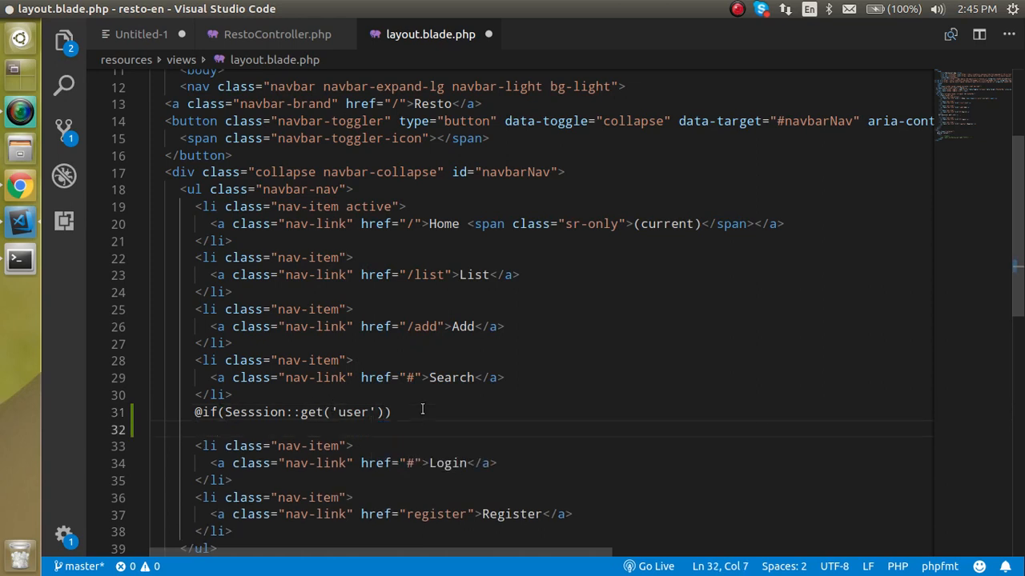
pyautogui.moveTo(349, 448)
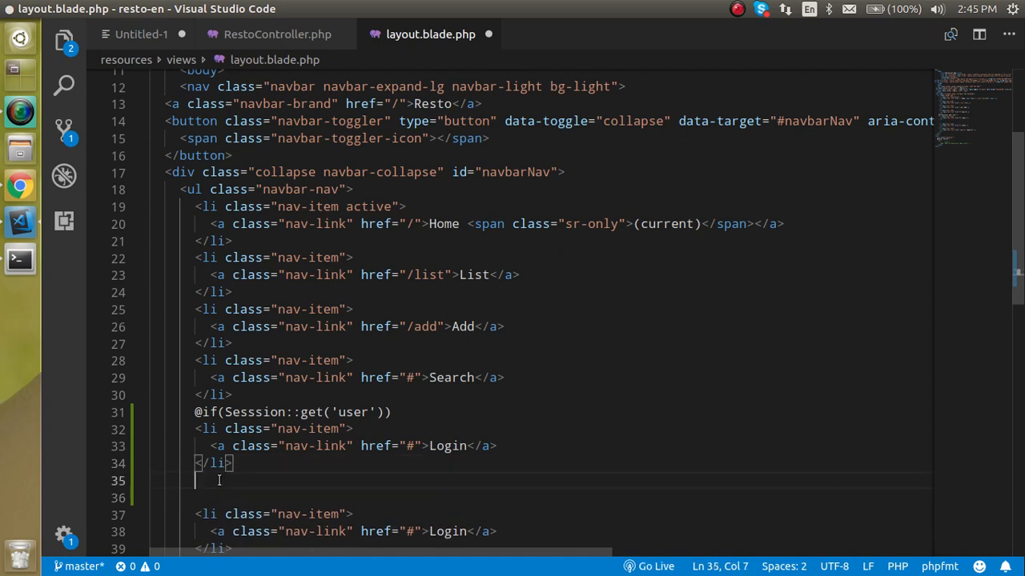
pyautogui.write('@else')
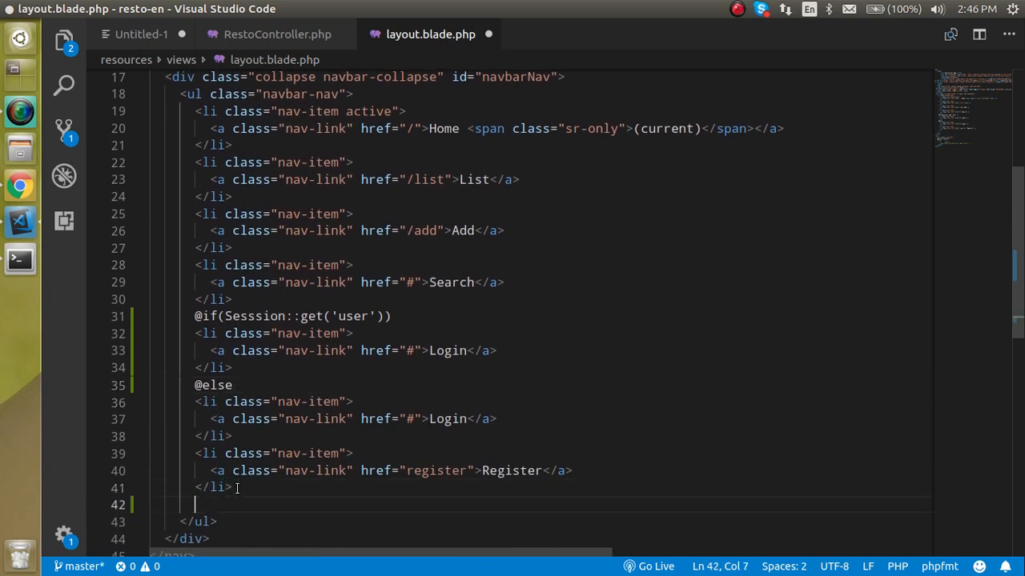
pyautogui.write('@endif')
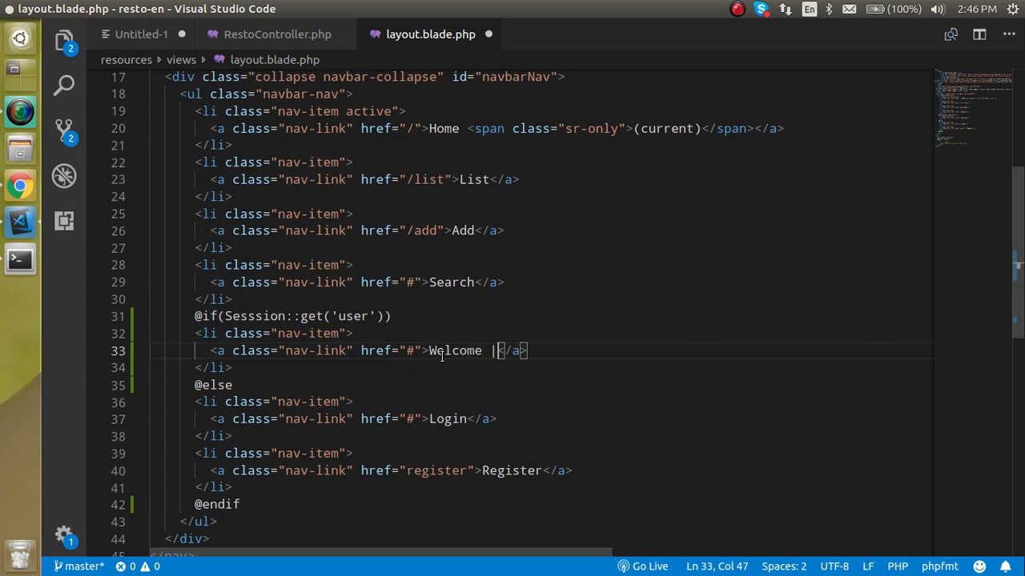
pyautogui.write('{{}}')
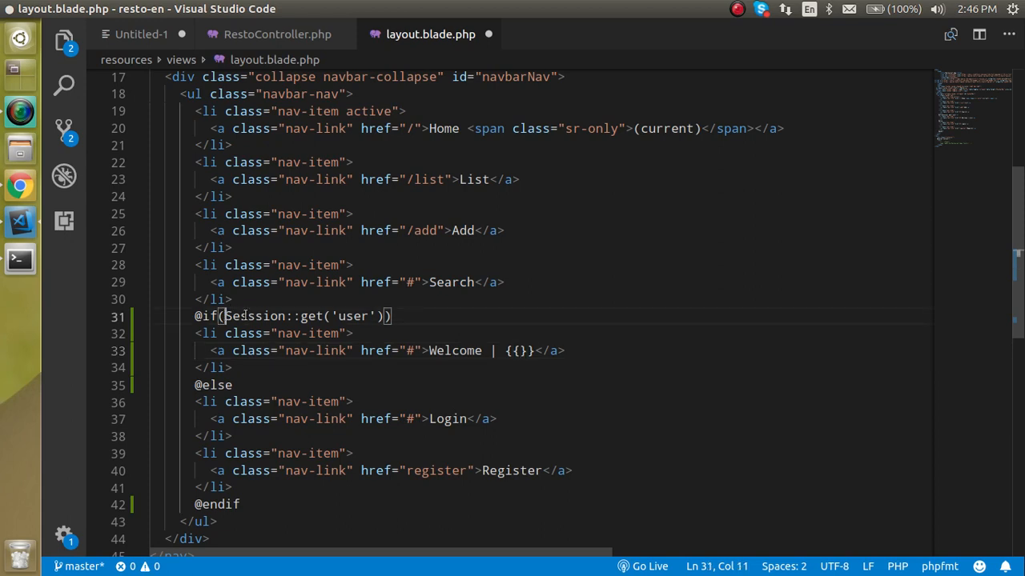
pyautogui.moveTo(225, 315); pyautogui.dragTo(384, 315)
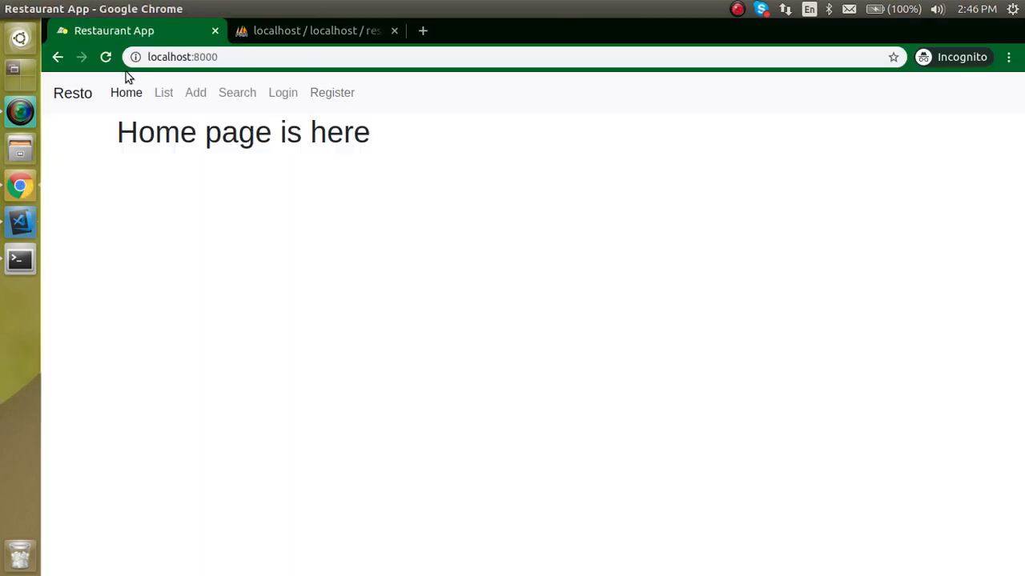
# - Reload the Resto home page on localhost:8000, hitting the Class 'Sesssion' not found error
pyautogui.click(106, 57)
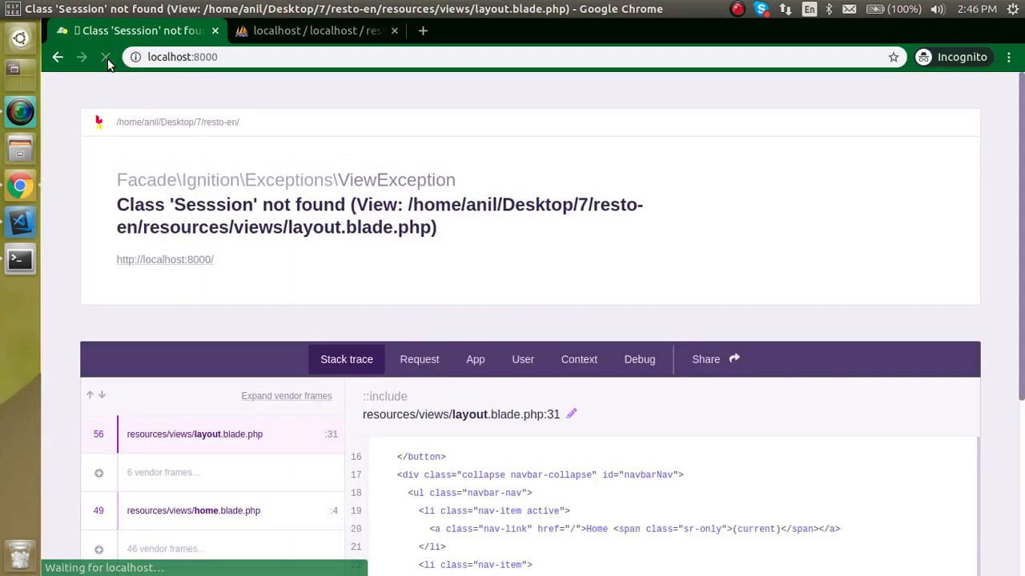
pyautogui.click(106, 58)
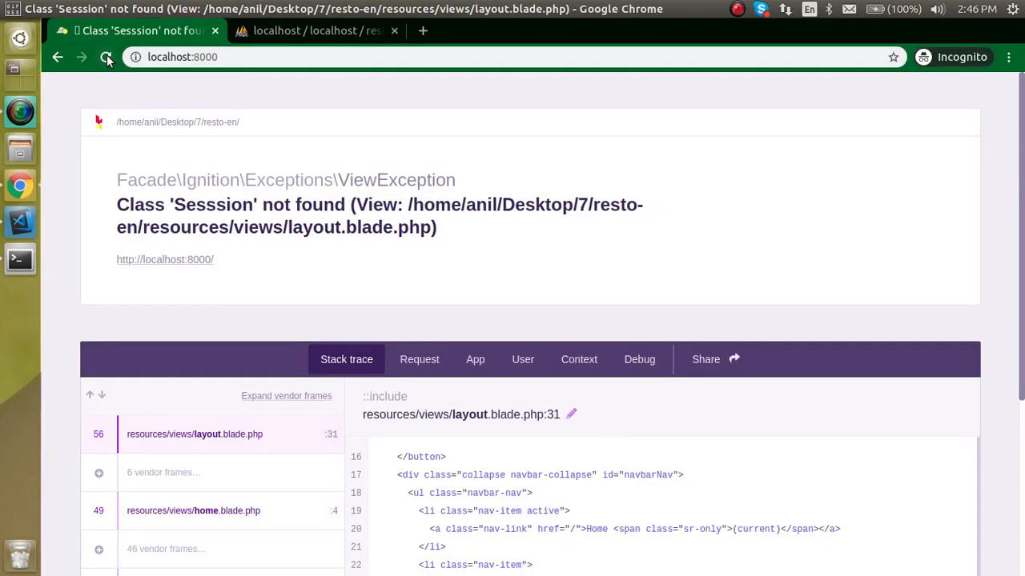
pyautogui.click(105, 58)
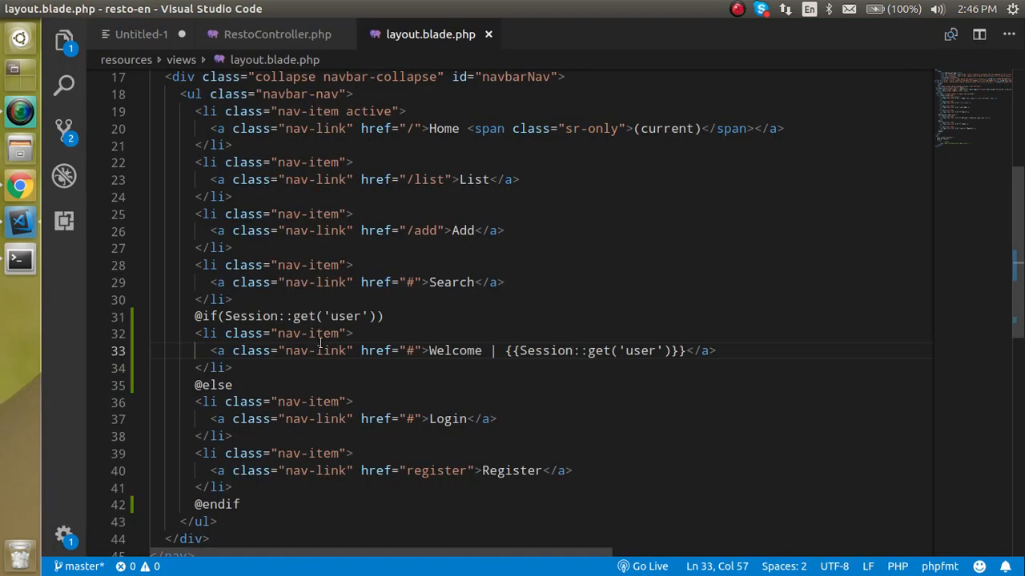
pyautogui.moveTo(277, 33)
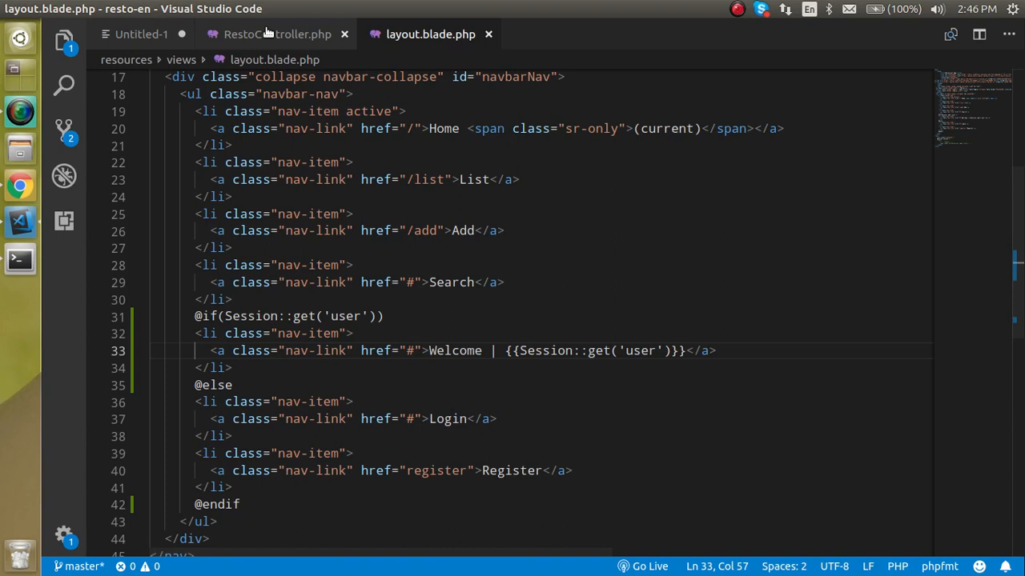
# - In RestoController.php register, change session()->get to put so the user's name is stored
pyautogui.click(277, 34)
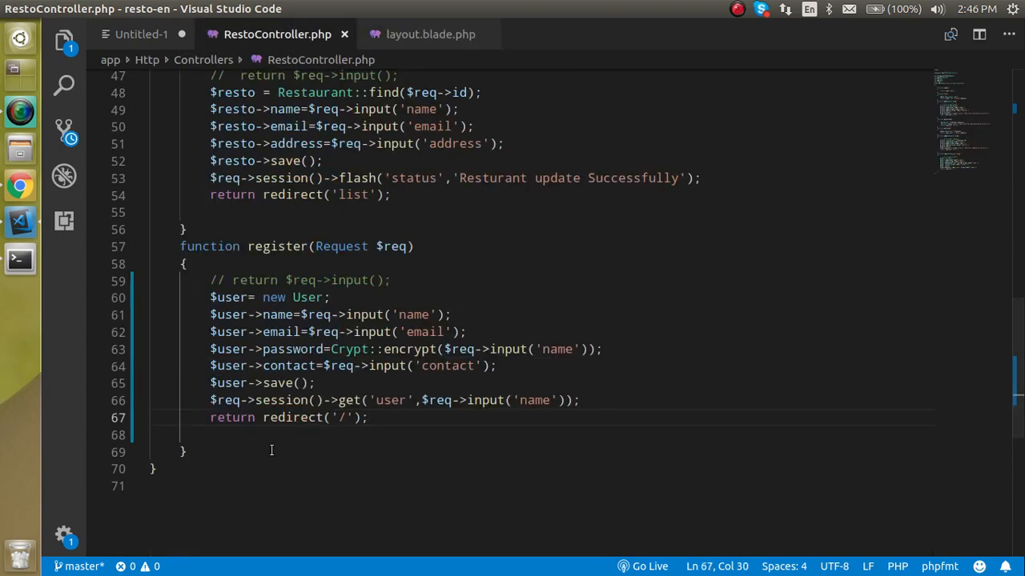
pyautogui.doubleClick(391, 400)
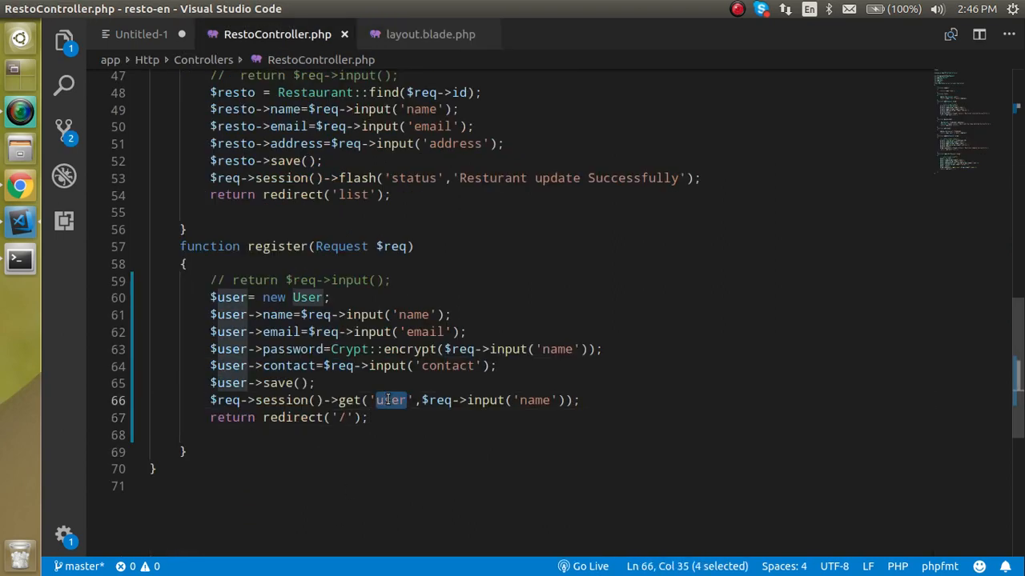
pyautogui.click(429, 34)
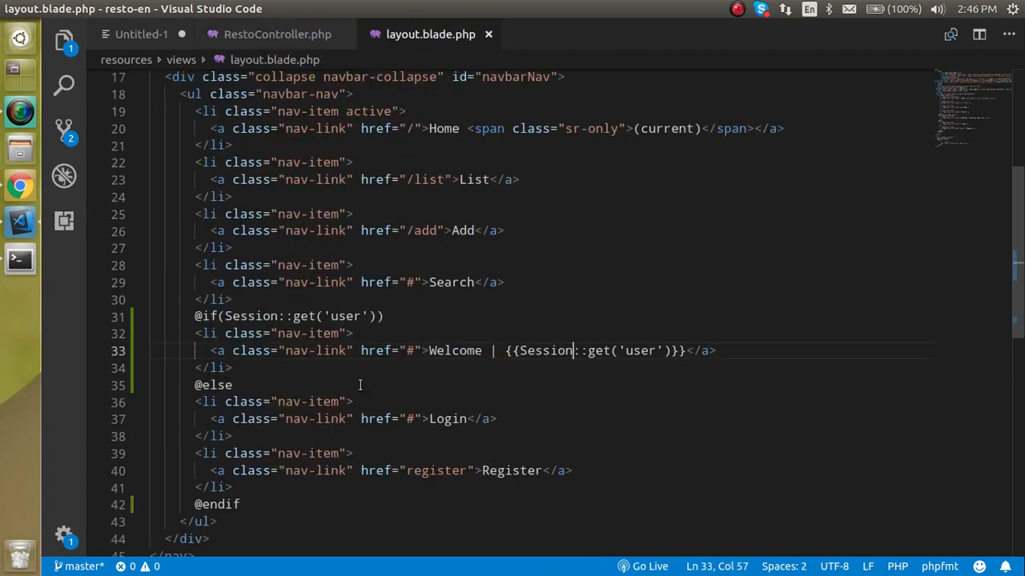
pyautogui.moveTo(360, 392)
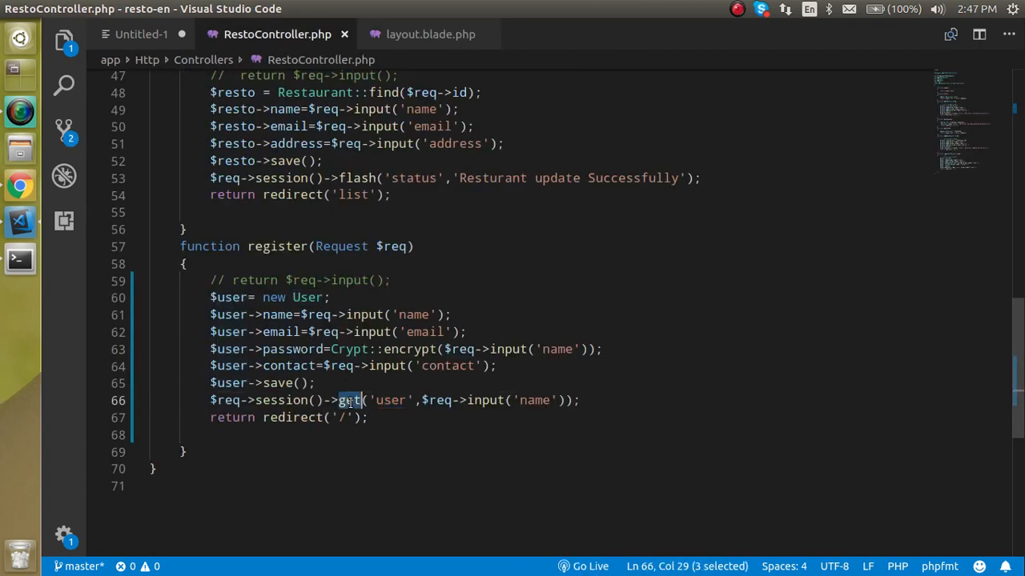
pyautogui.write('put')
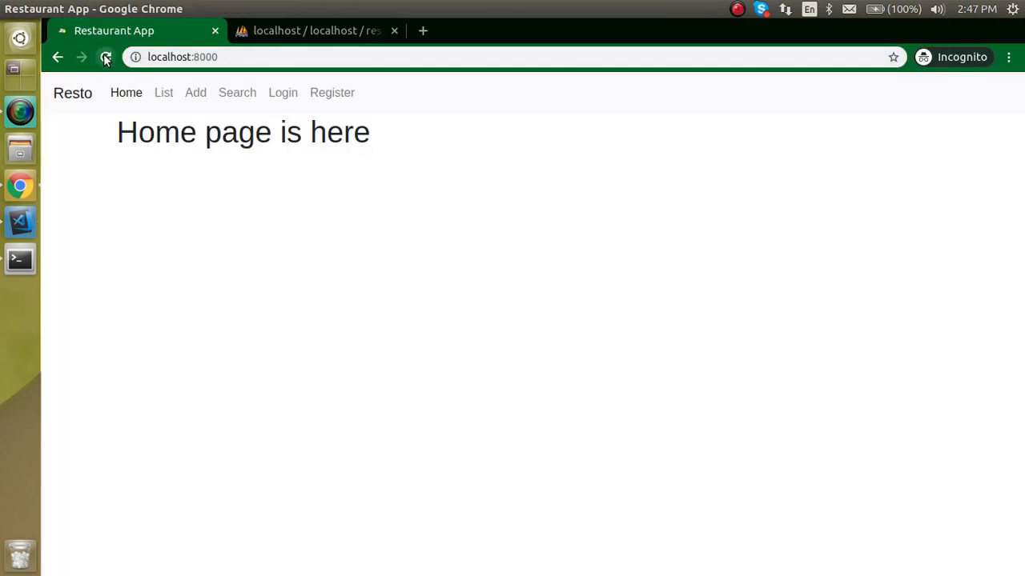
pyautogui.click(106, 57)
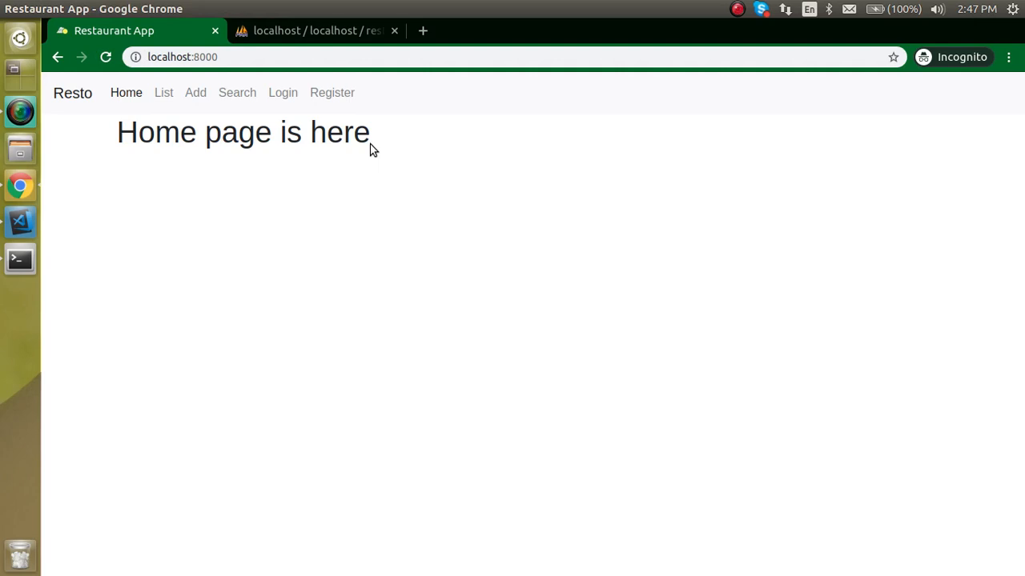
pyautogui.click(331, 91)
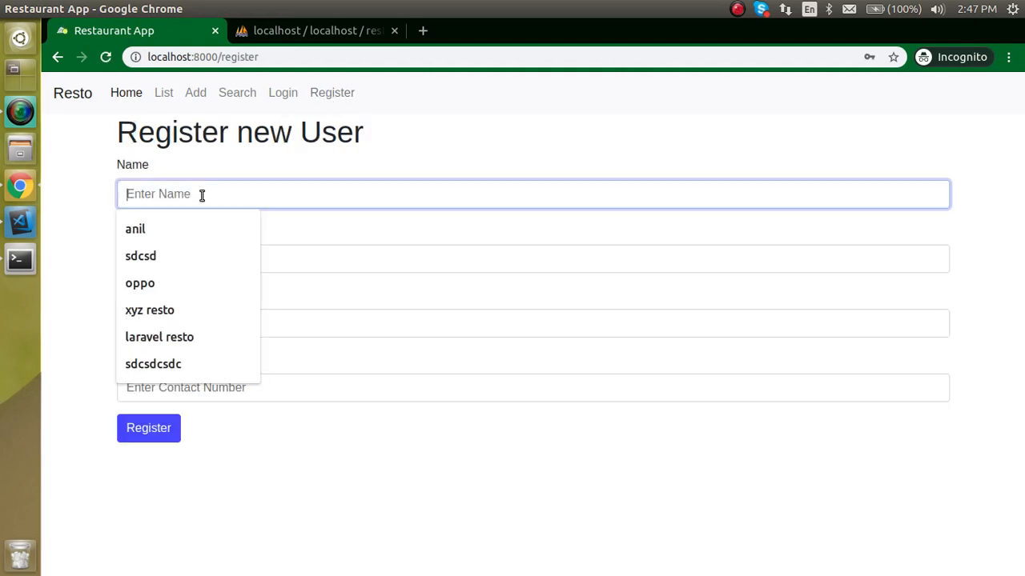
pyautogui.write('kell')
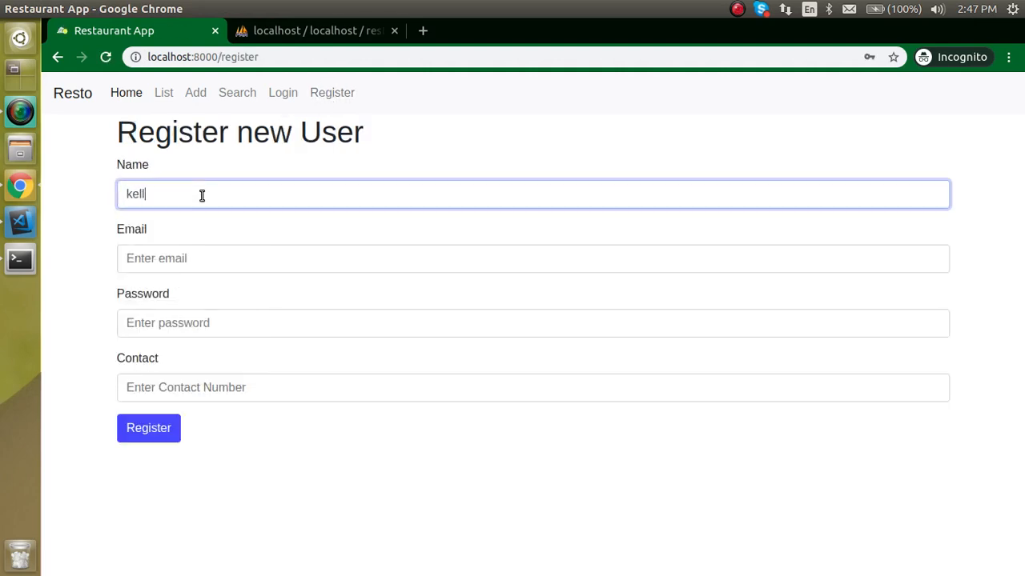
pyautogui.click(532, 258)
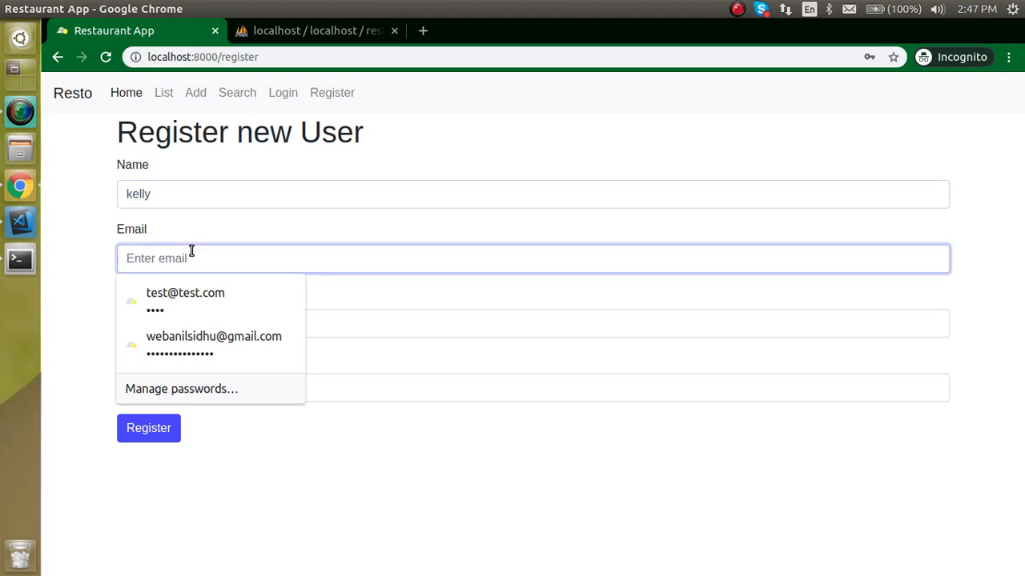
pyautogui.write('kelly@test')
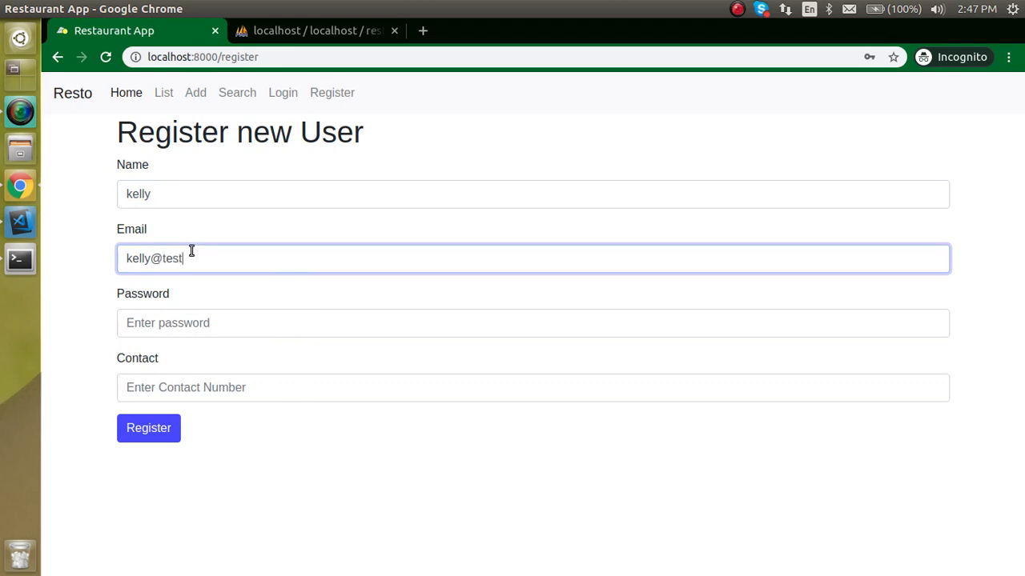
pyautogui.write('.com')
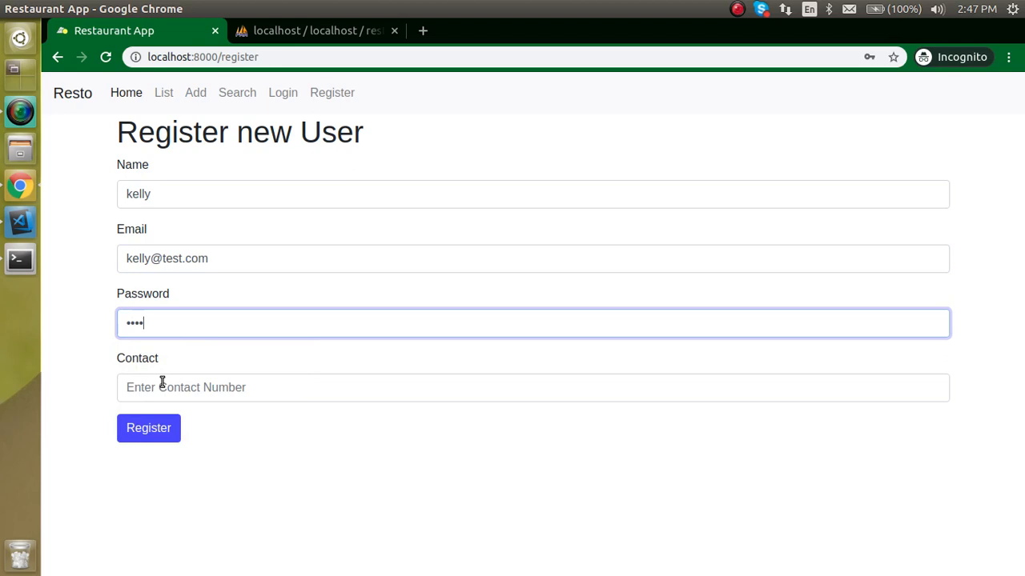
pyautogui.write('1234')
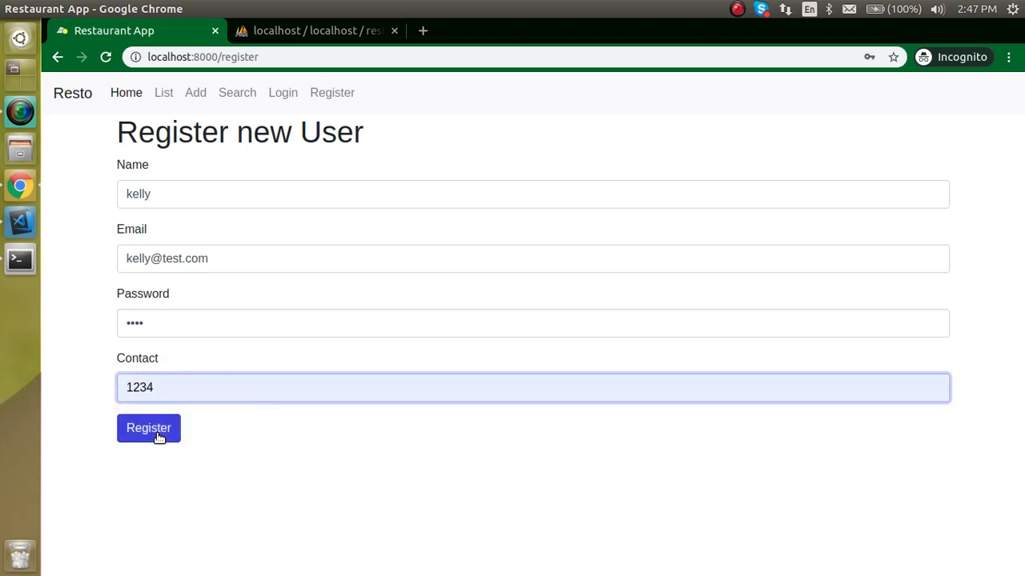
pyautogui.write('123')
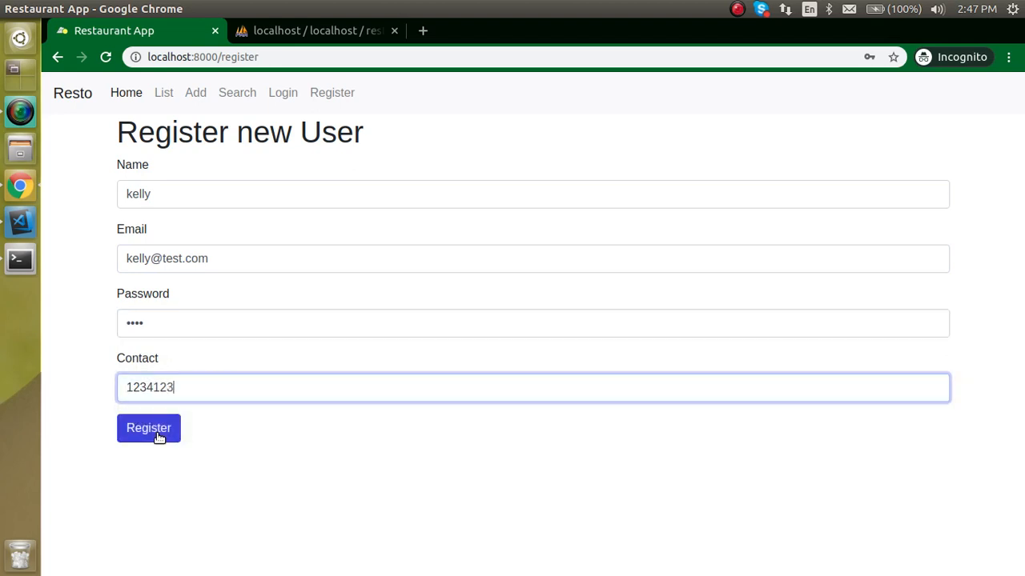
pyautogui.click(147, 429)
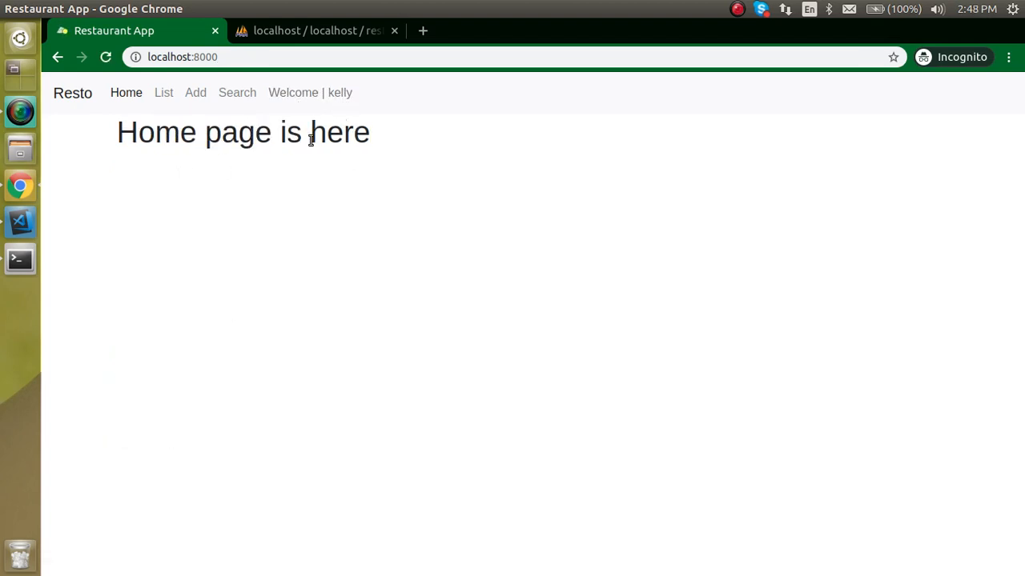
# - Check the users table in phpMyAdmin for the new kelly row
pyautogui.click(317, 31)
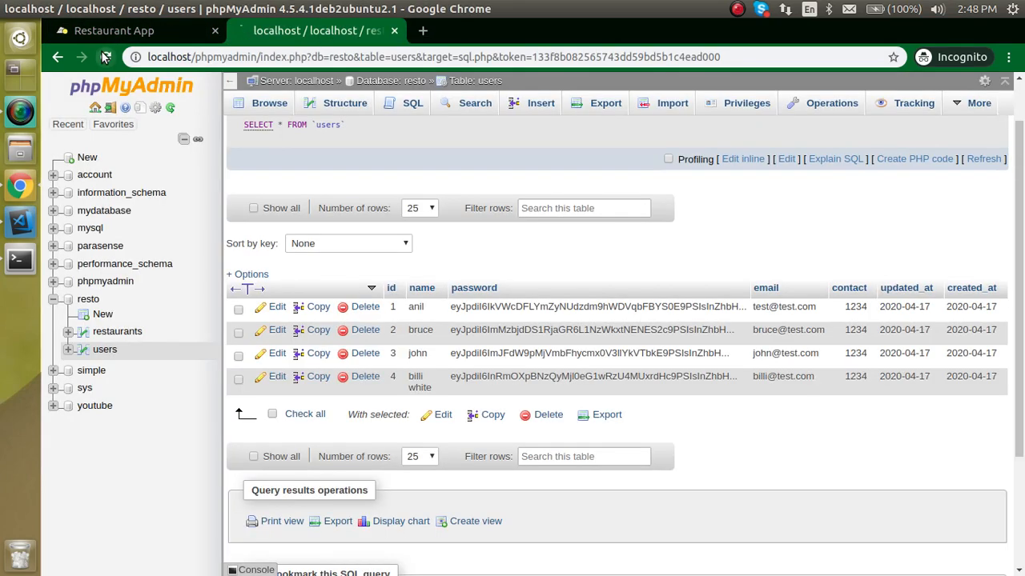
pyautogui.scroll(-3)
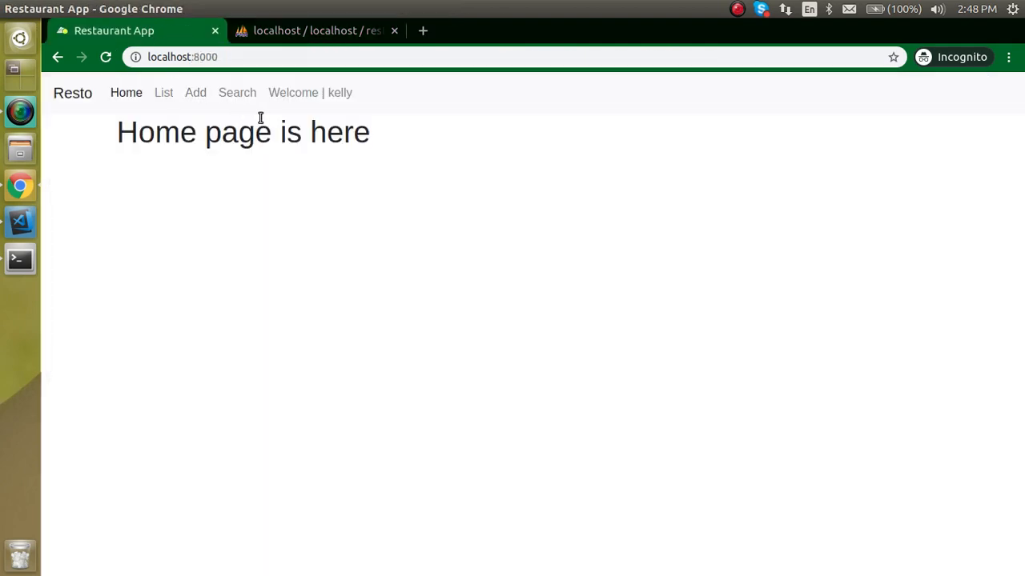
pyautogui.moveTo(163, 91)
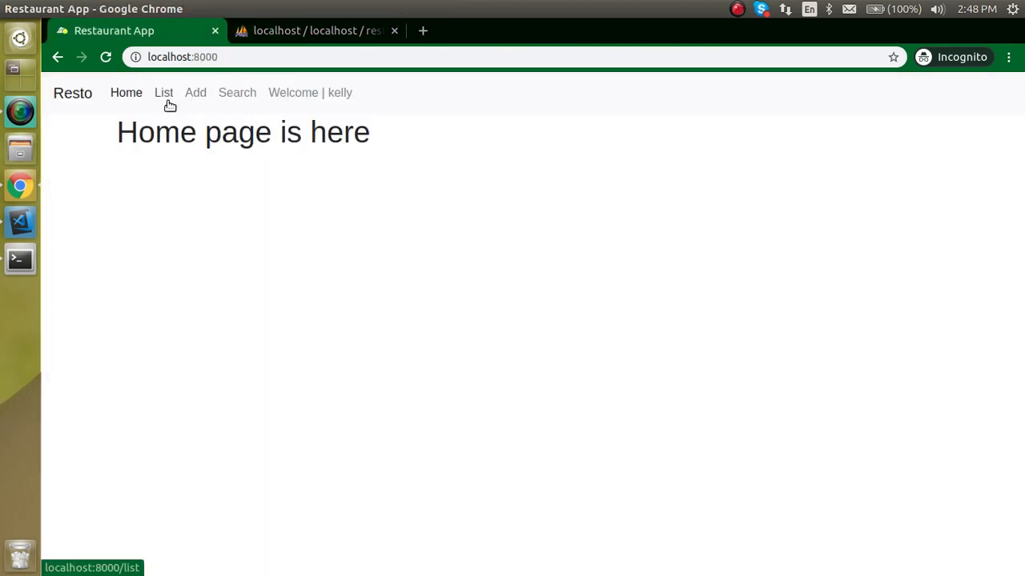
# - Visit the restaurant List and Add pages, confirming Welcome | kelly stays in the navbar
pyautogui.click(163, 91)
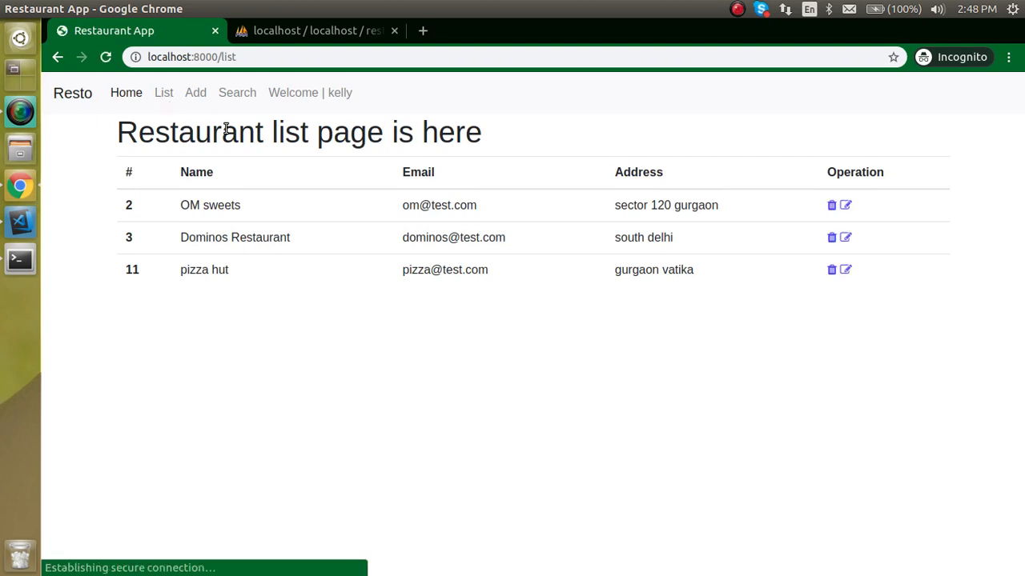
pyautogui.click(196, 92)
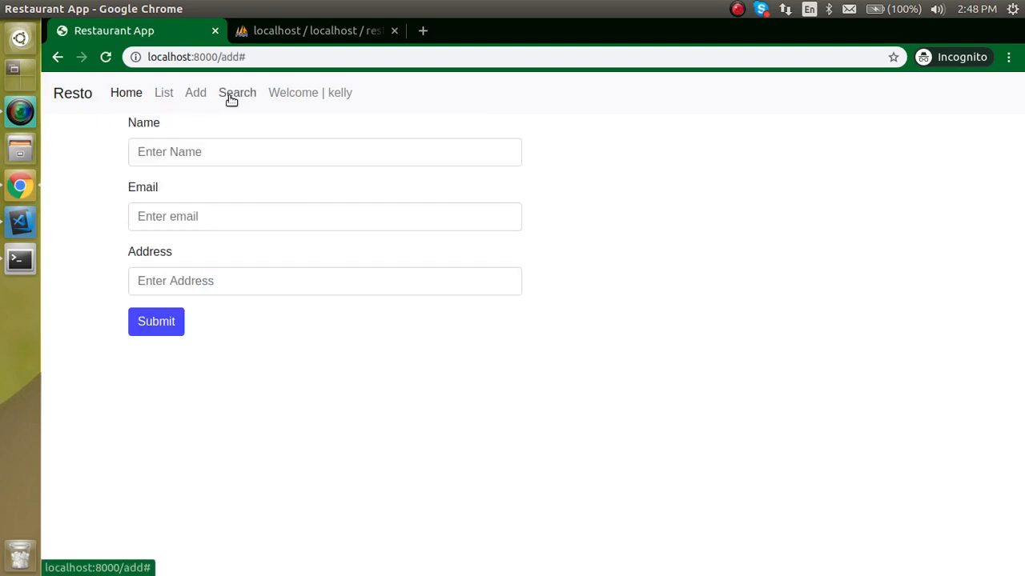
pyautogui.moveTo(92, 198)
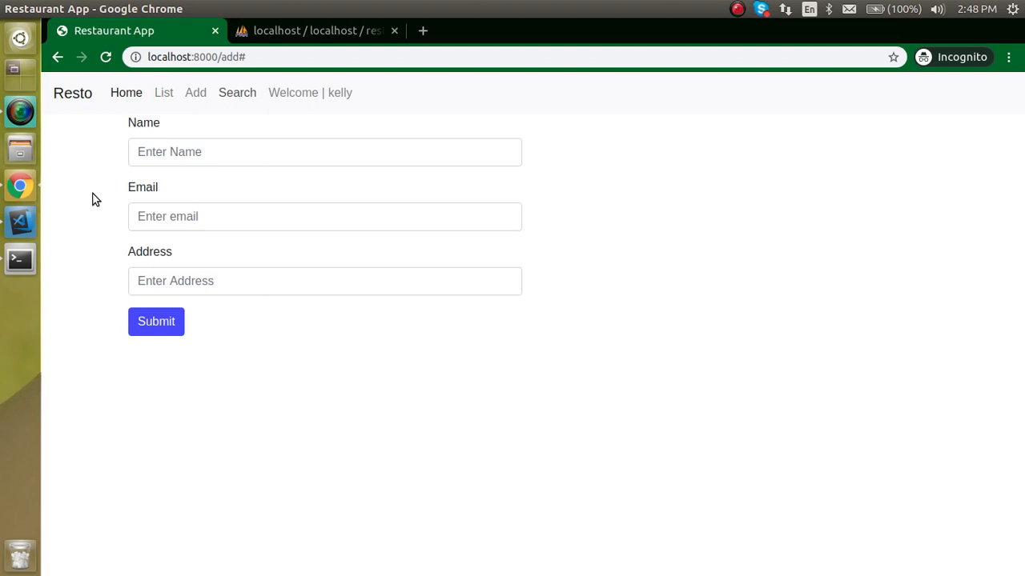